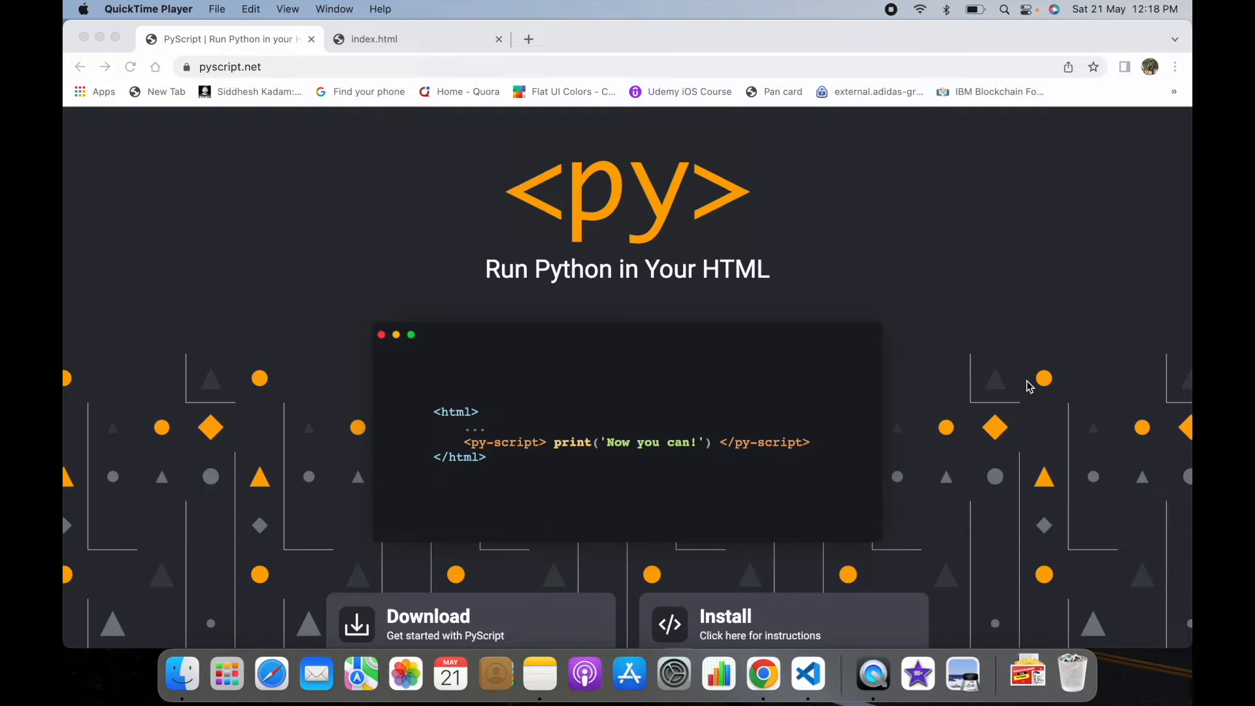
pyautogui.moveTo(688, 182)
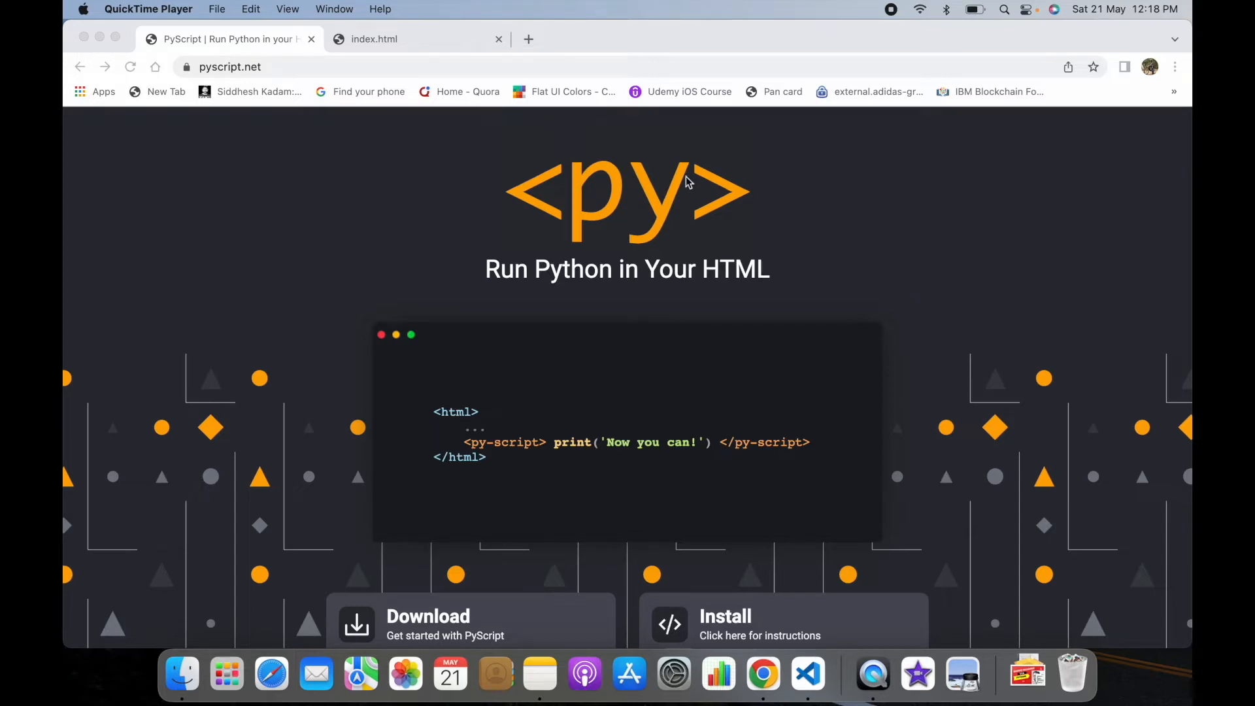
pyautogui.moveTo(570, 257)
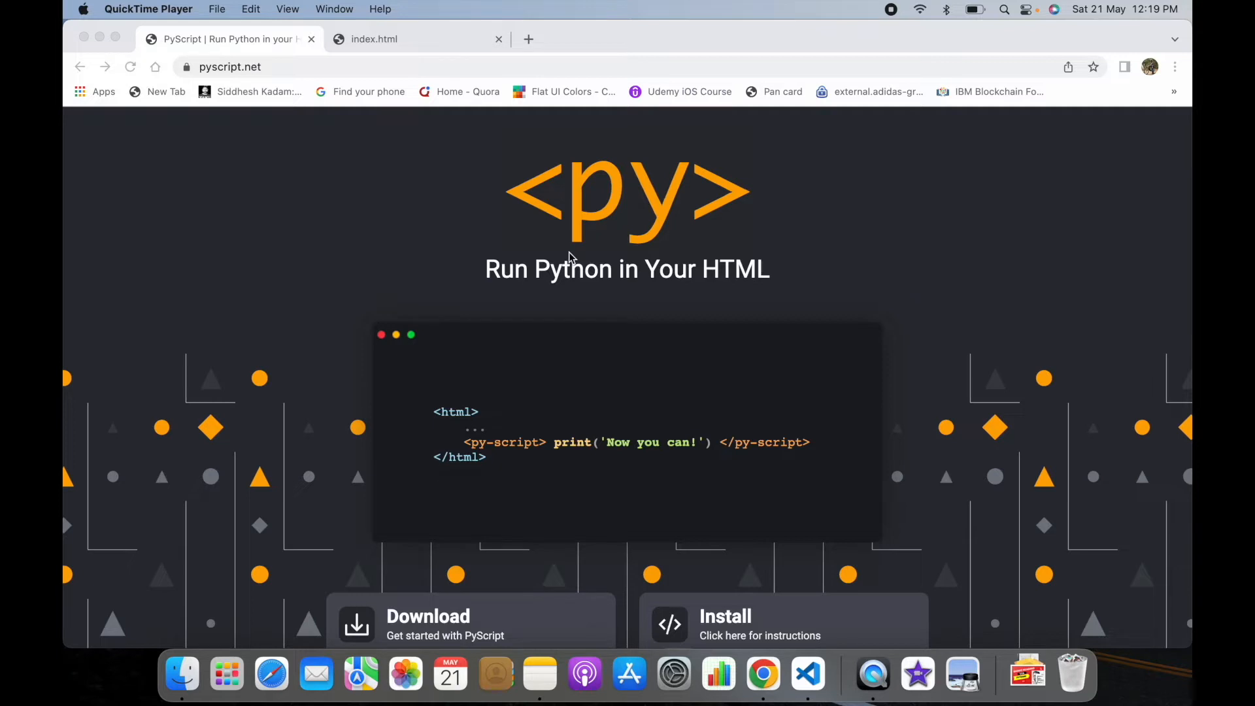
pyautogui.moveTo(627, 388)
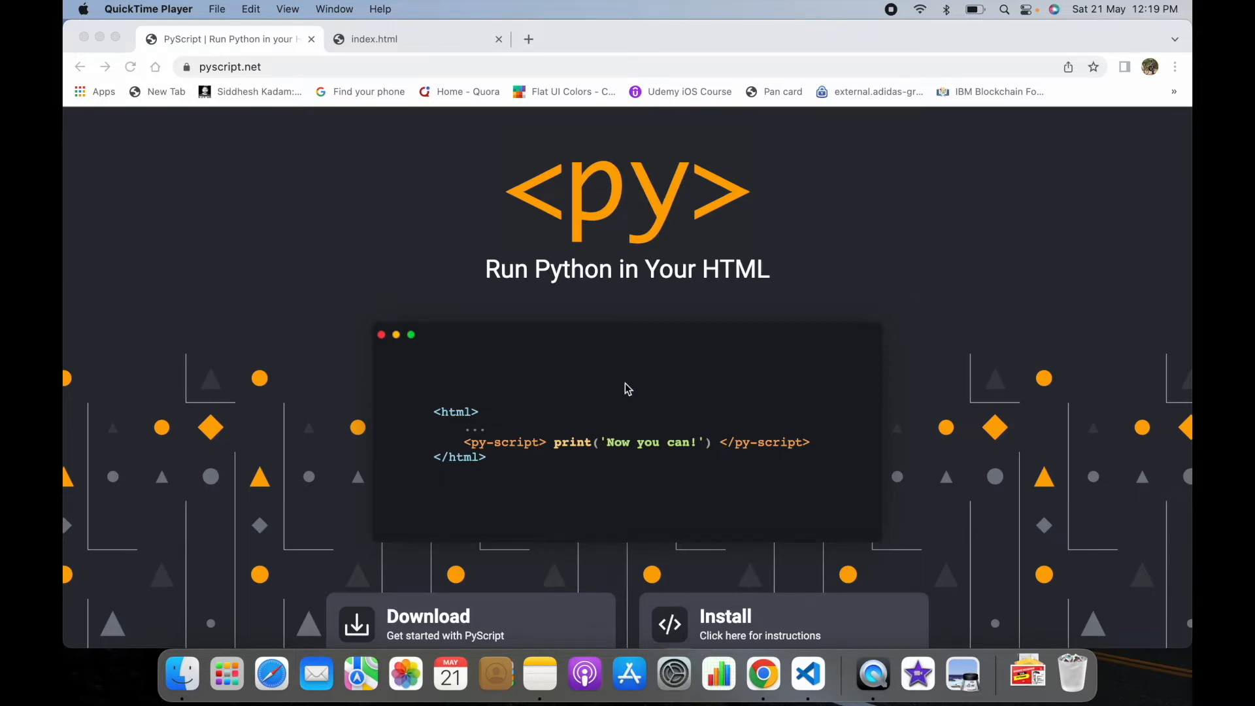
# - Show PyScript's install instructions with the stylesheet and script lines on pyscript.net
pyautogui.scroll(-3)
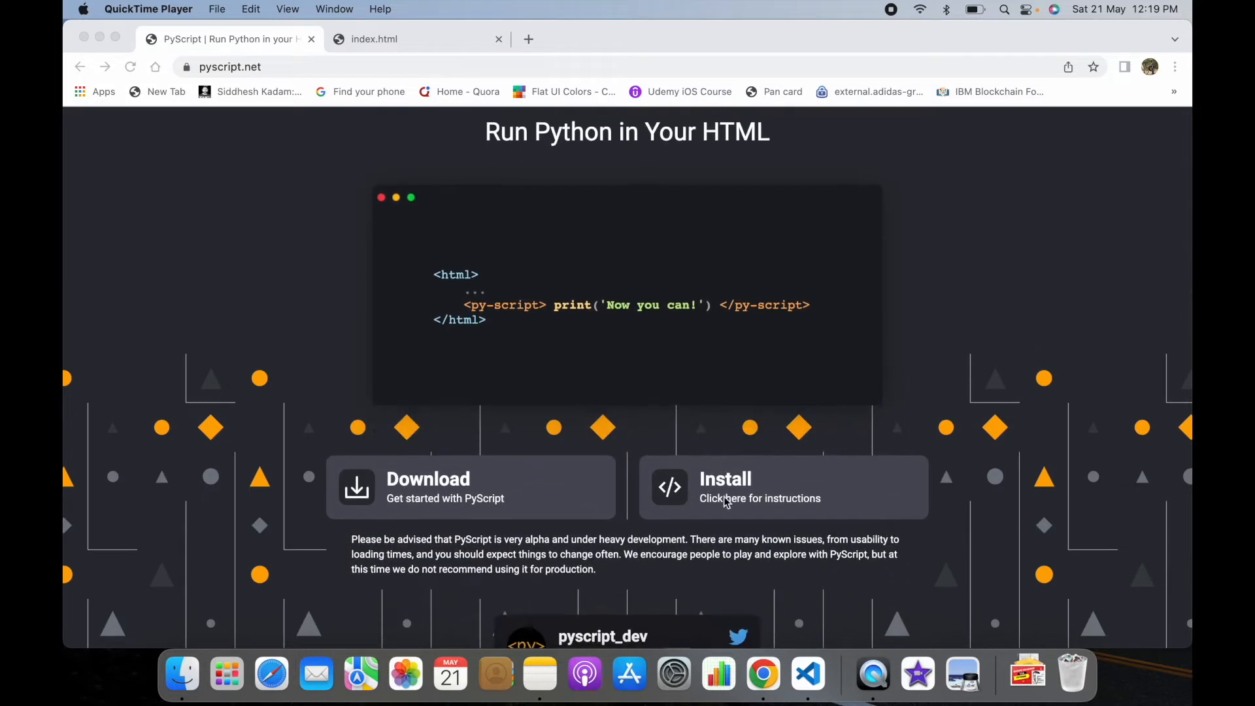
pyautogui.click(759, 498)
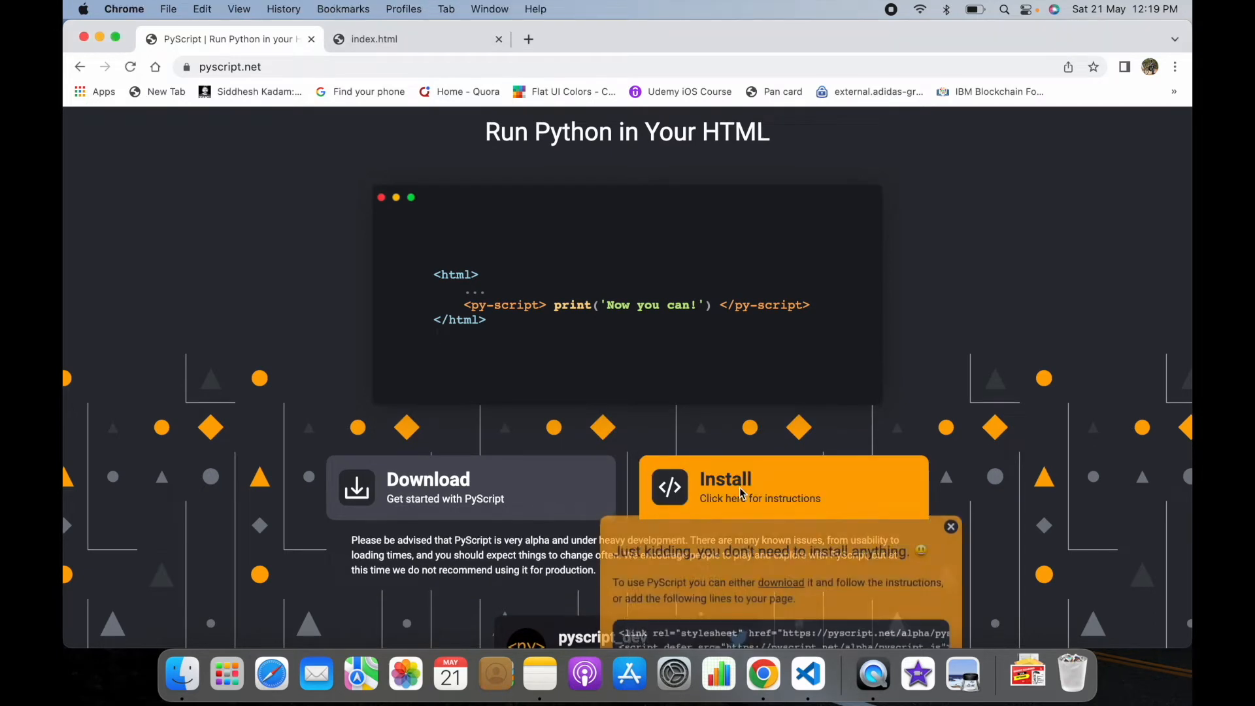
pyautogui.scroll(-3)
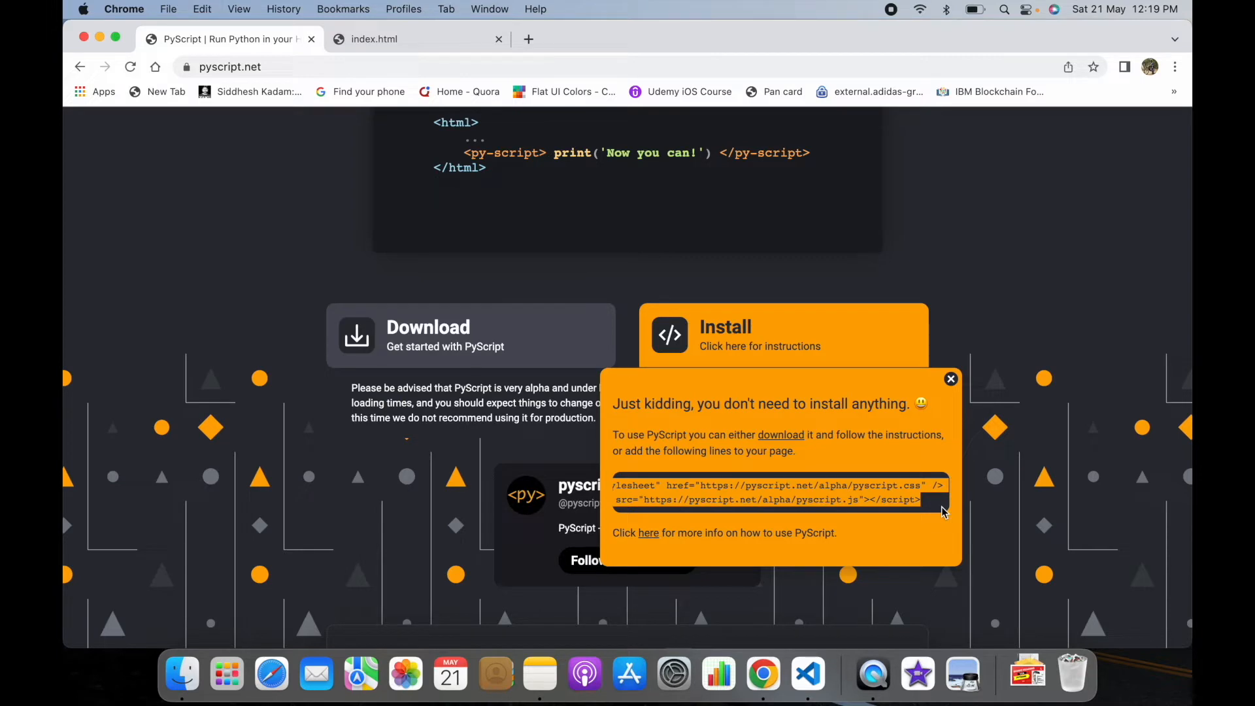
# - Add a head to index.html with the pyscript.css stylesheet link and pyscript.js script
pyautogui.click(806, 675)
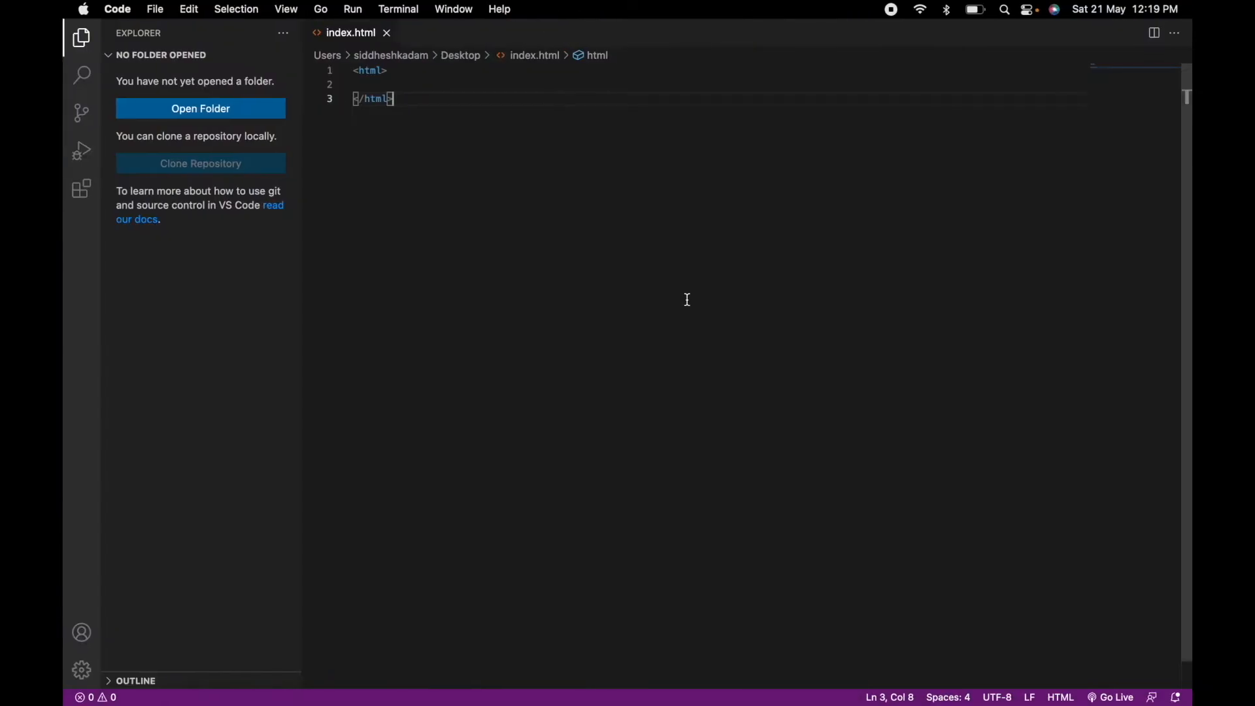
pyautogui.click(374, 84)
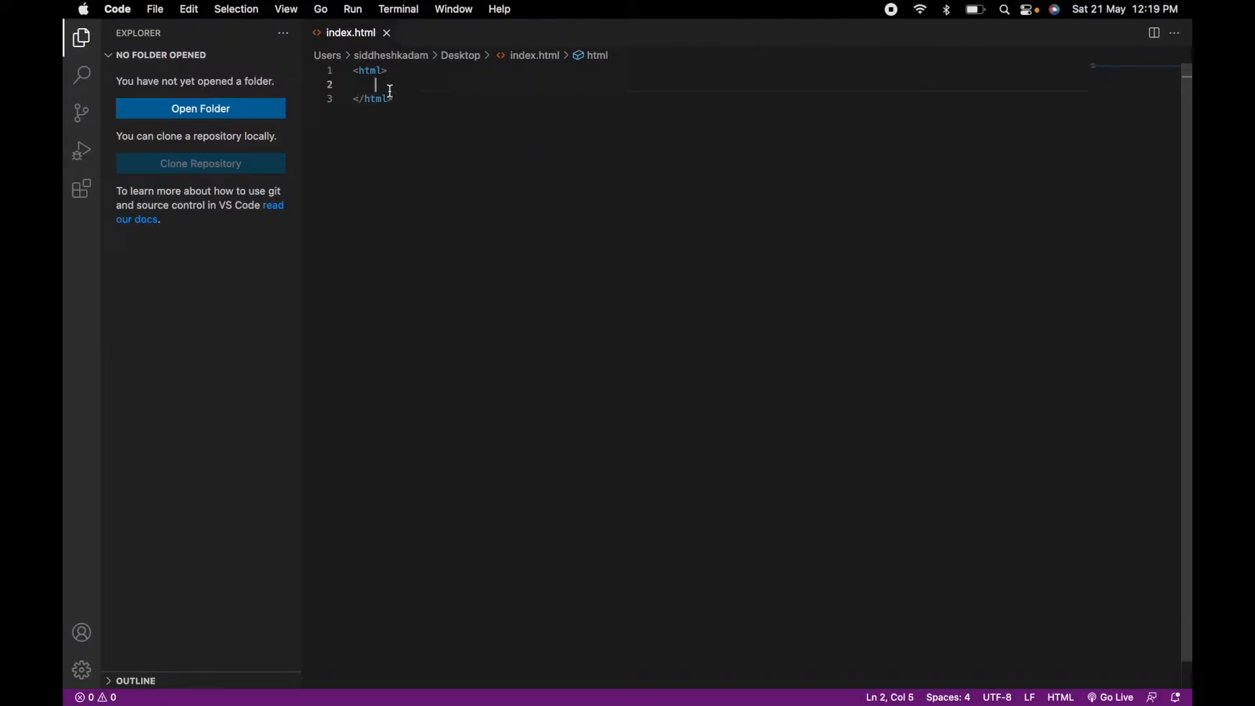
pyautogui.moveTo(406, 86)
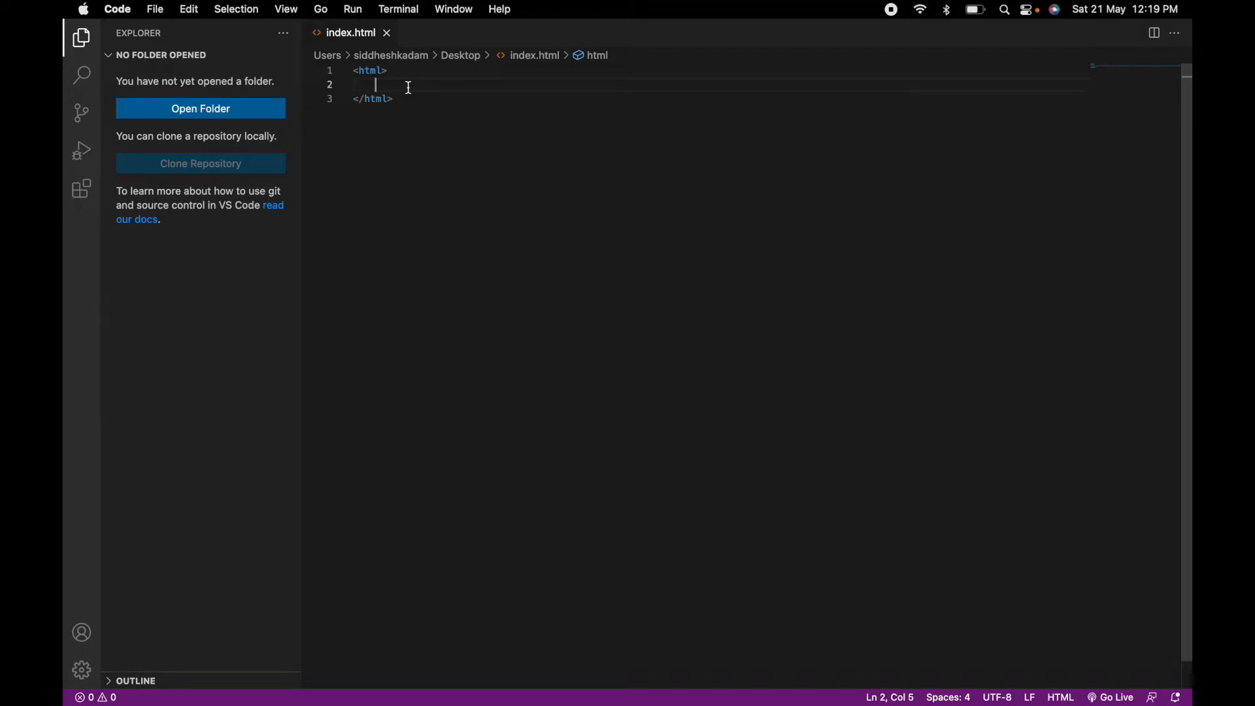
pyautogui.write('<head')
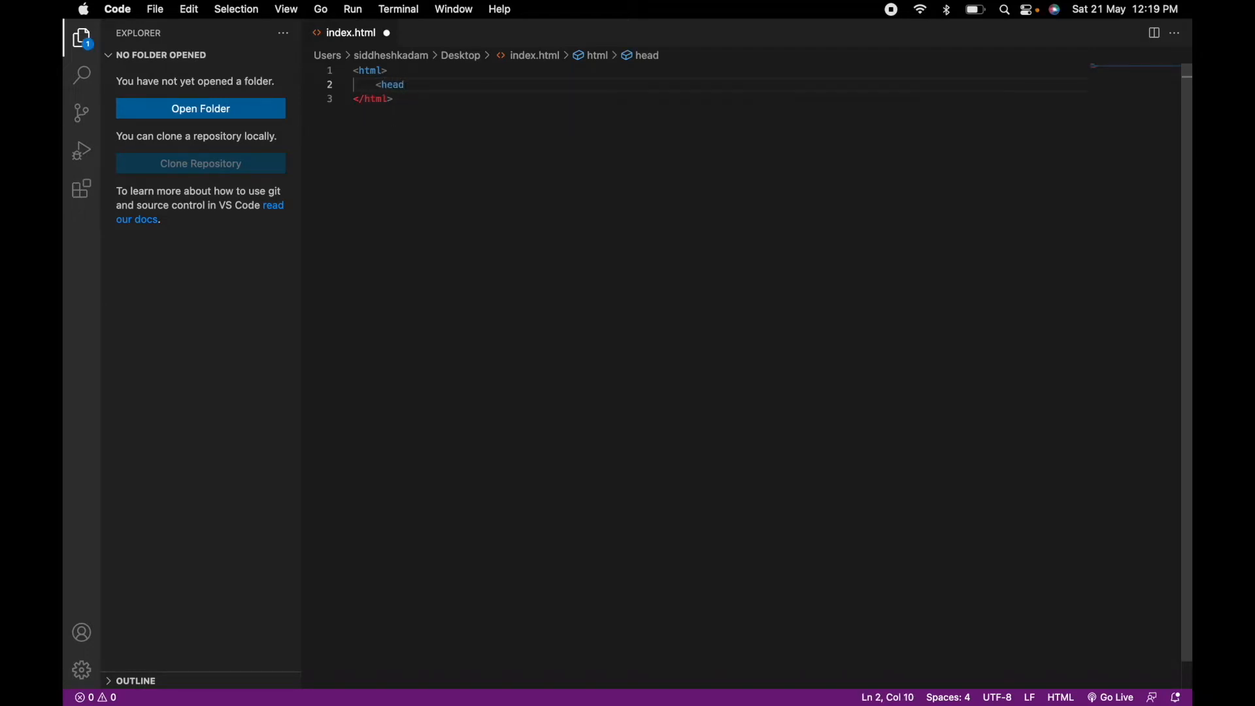
pyautogui.write('<link rel="stylesheet" href="https://pyscript.net/alpha/pyscript.css" />')
pyautogui.write('<script defer src="https://pyscript.net/alpha/pyscript.js"></script>')
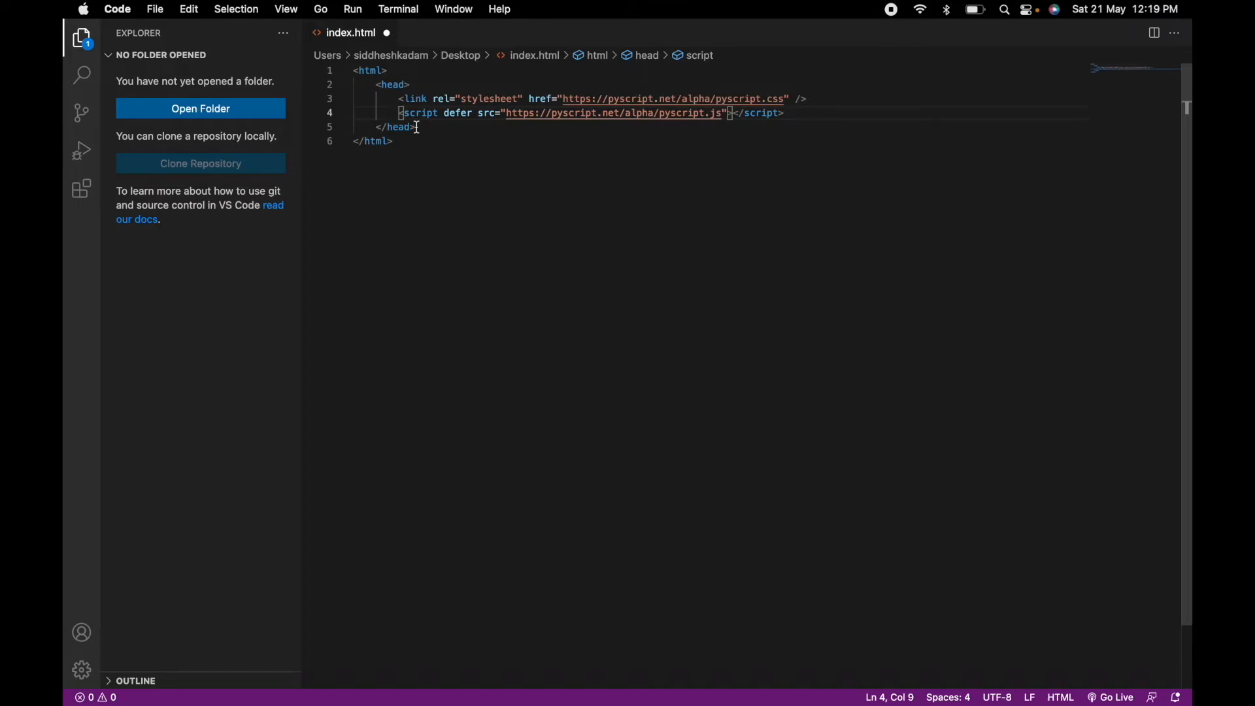
pyautogui.press('Return')
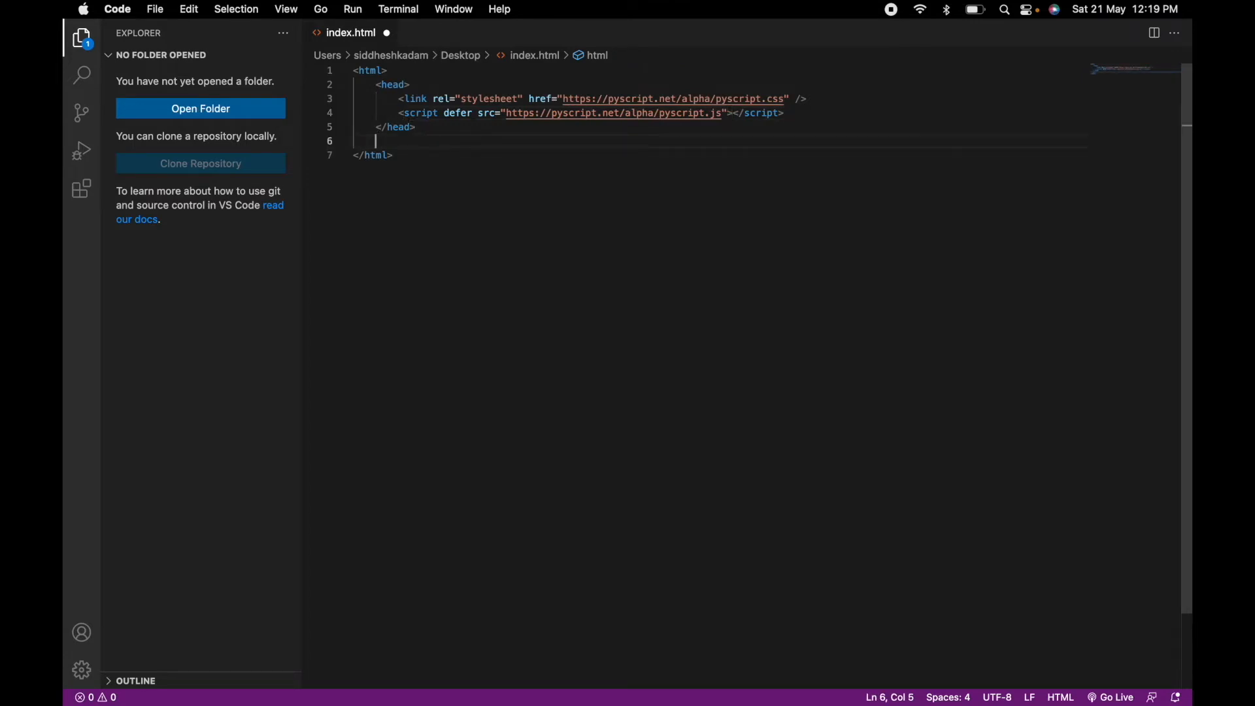
# - Add a py-script block containing var1 = input("Enter the Name") after the head
pyautogui.write('<py-s')
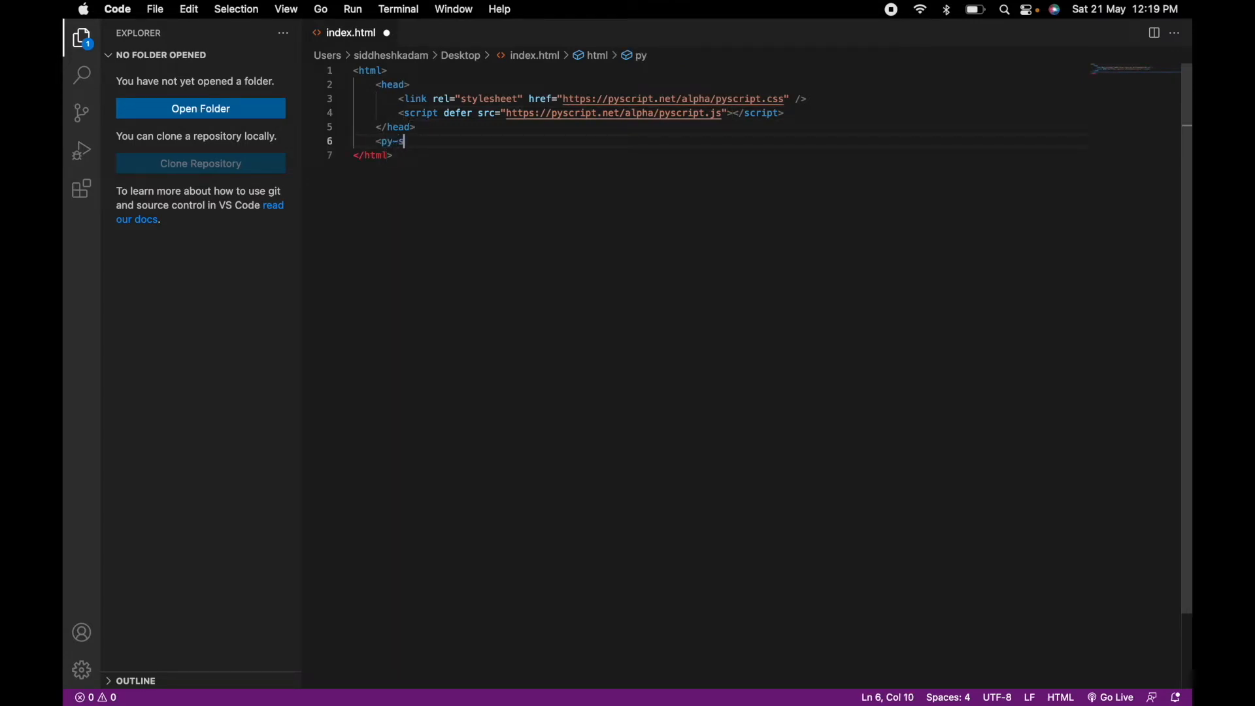
pyautogui.write('cript>')
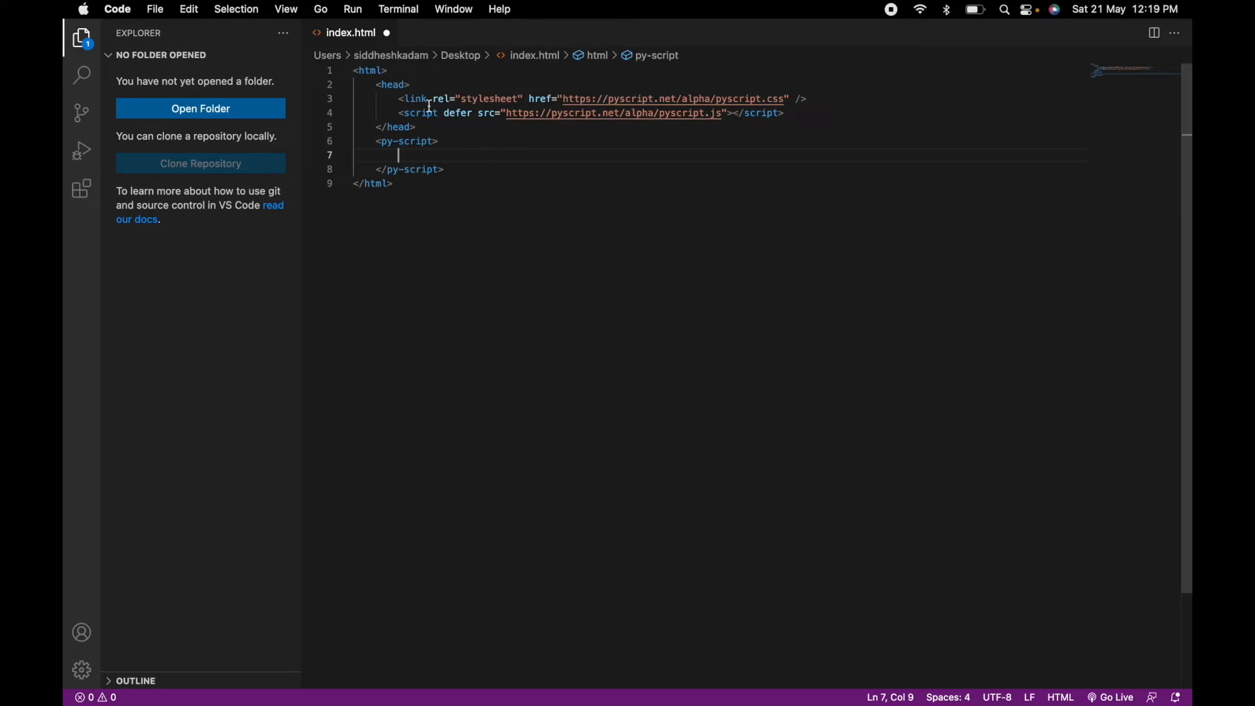
pyautogui.moveTo(462, 199)
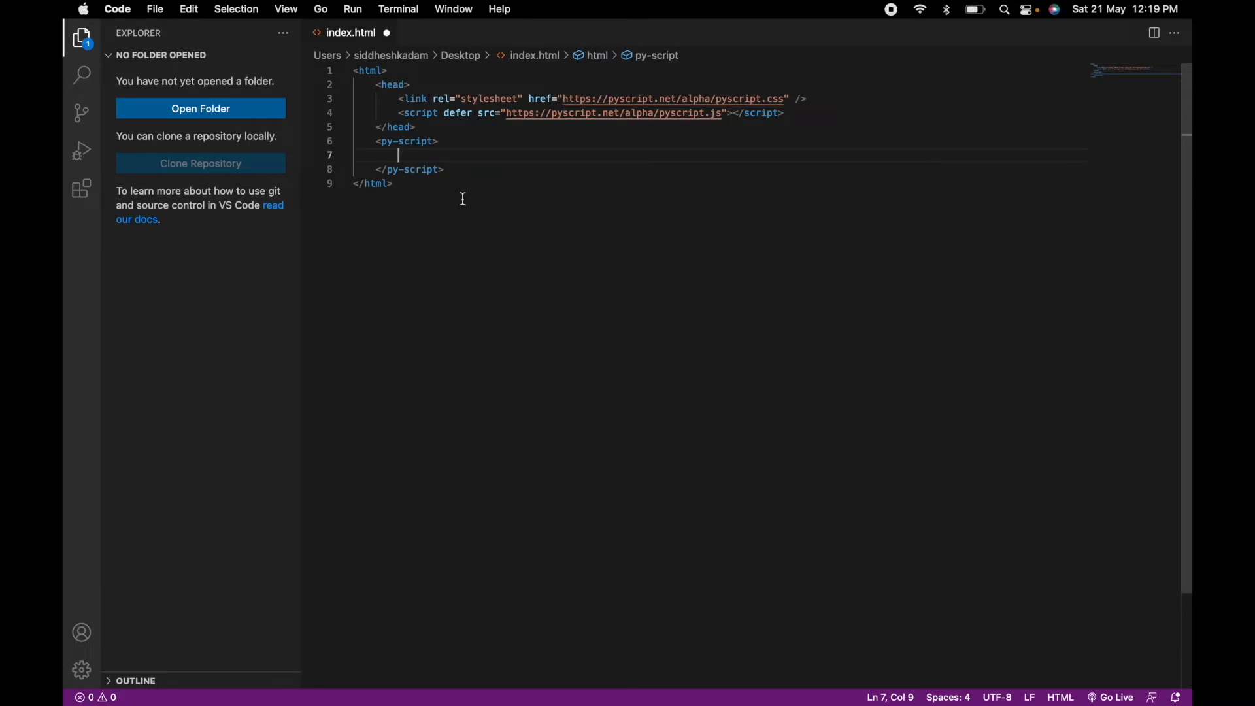
pyautogui.write('var')
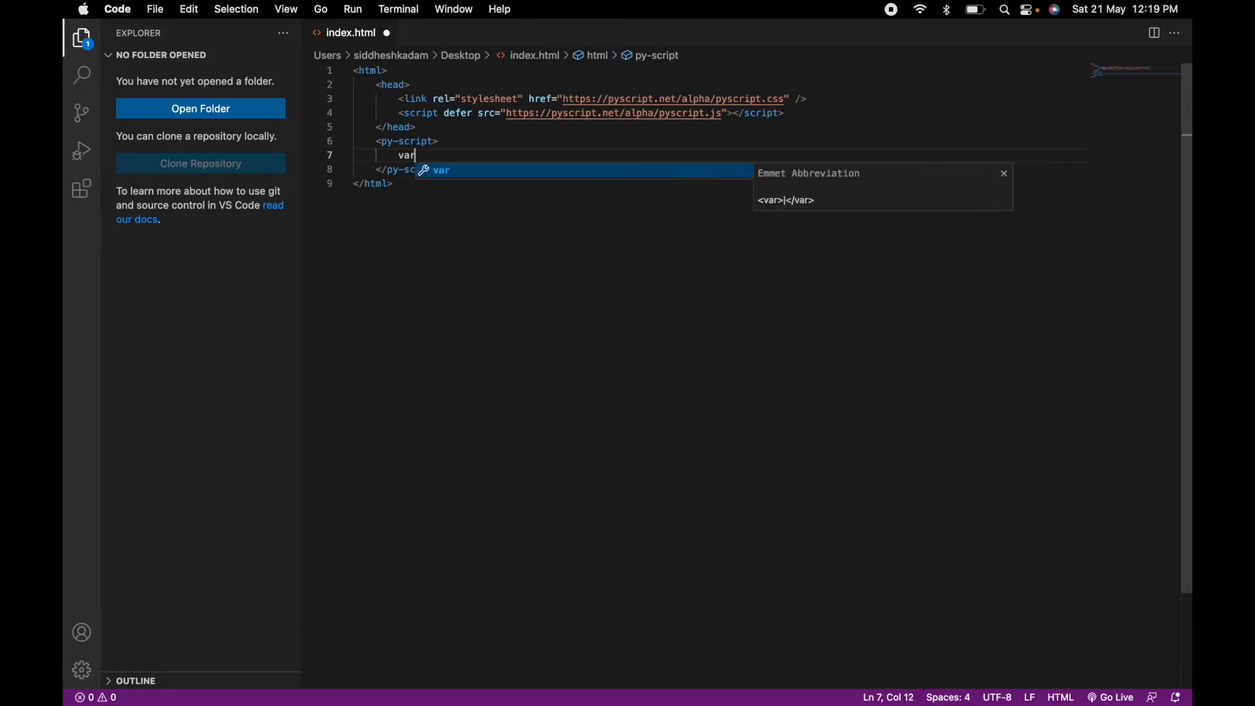
pyautogui.write('1 = input("')
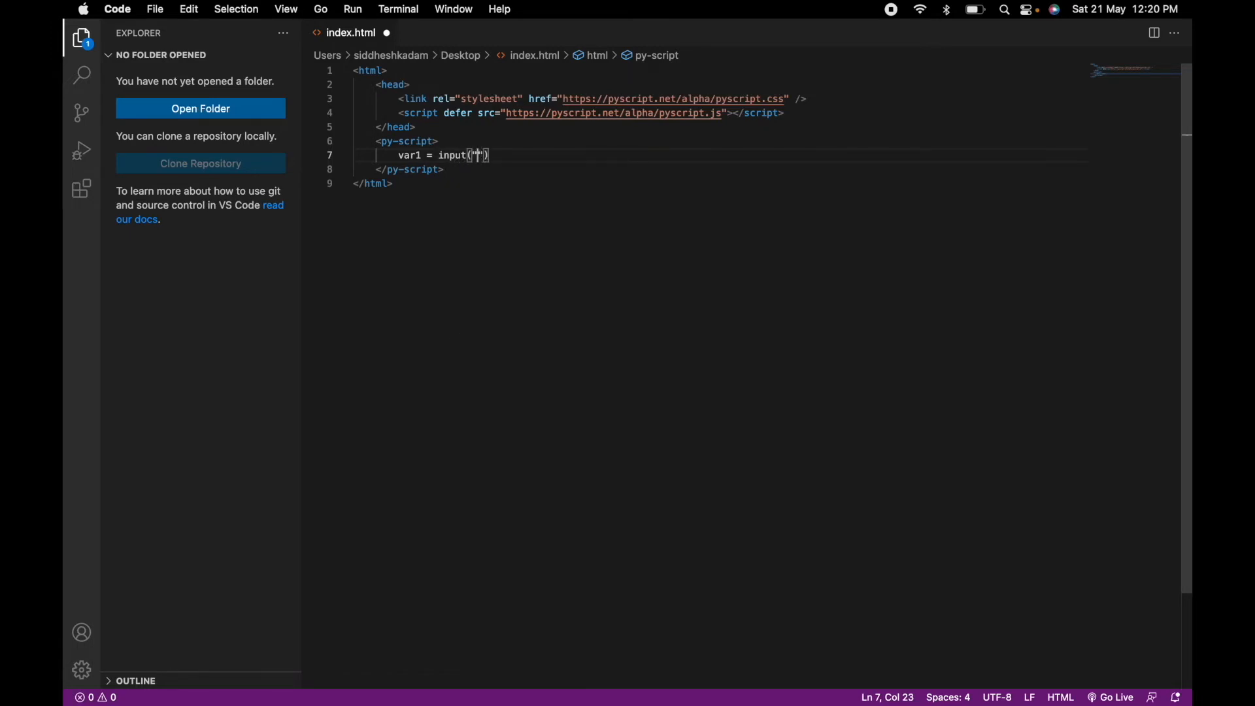
pyautogui.write('Enter the')
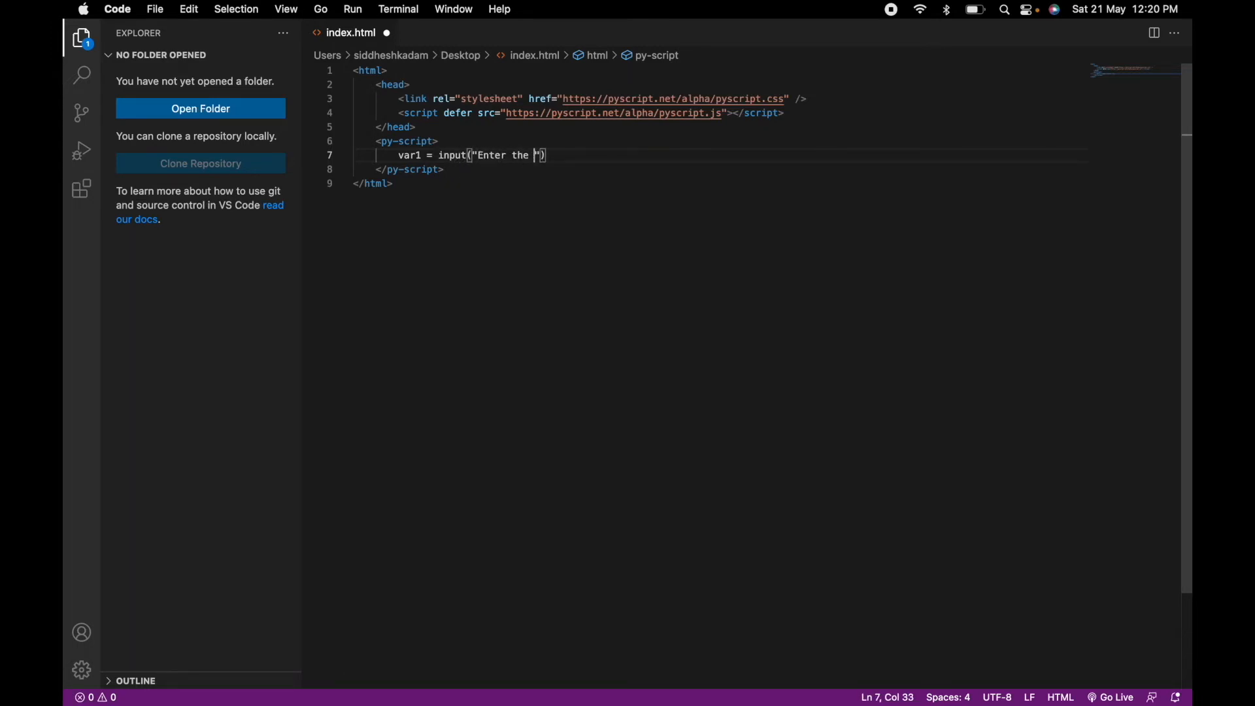
pyautogui.write('Name')
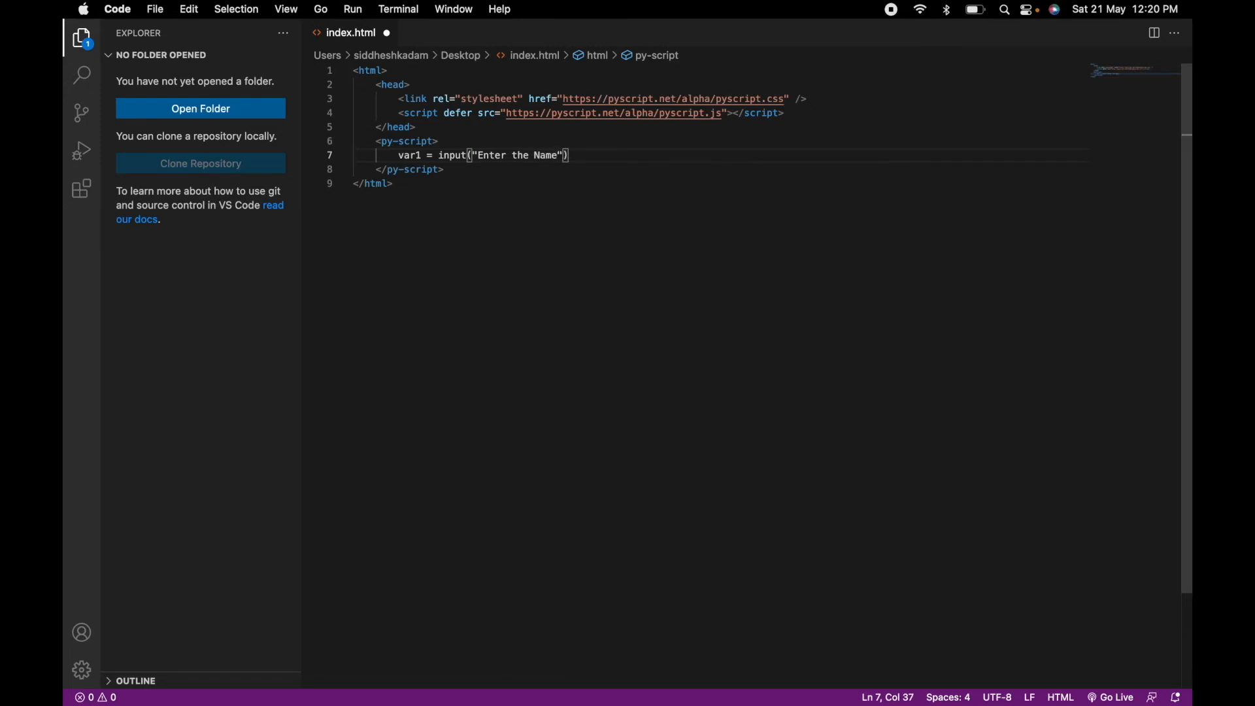
pyautogui.moveTo(578, 154)
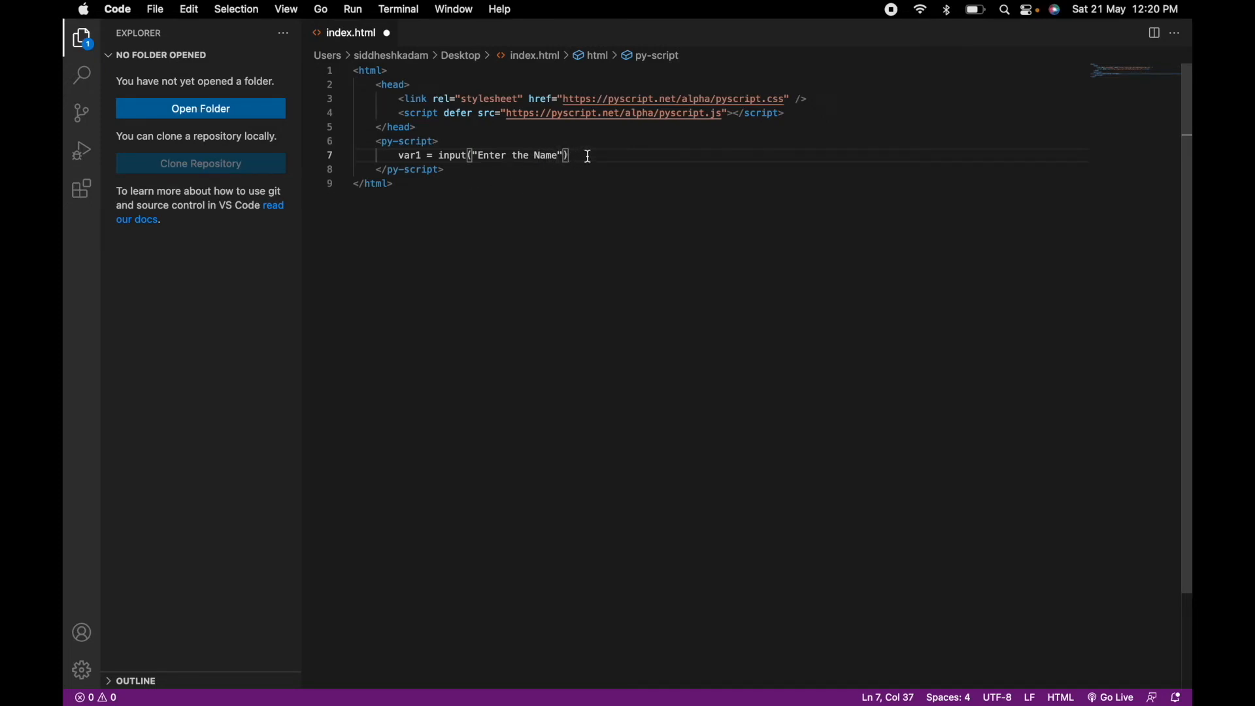
# - Add print("Your Name is: {}".format(var1)) below the input line
pyautogui.write('p')
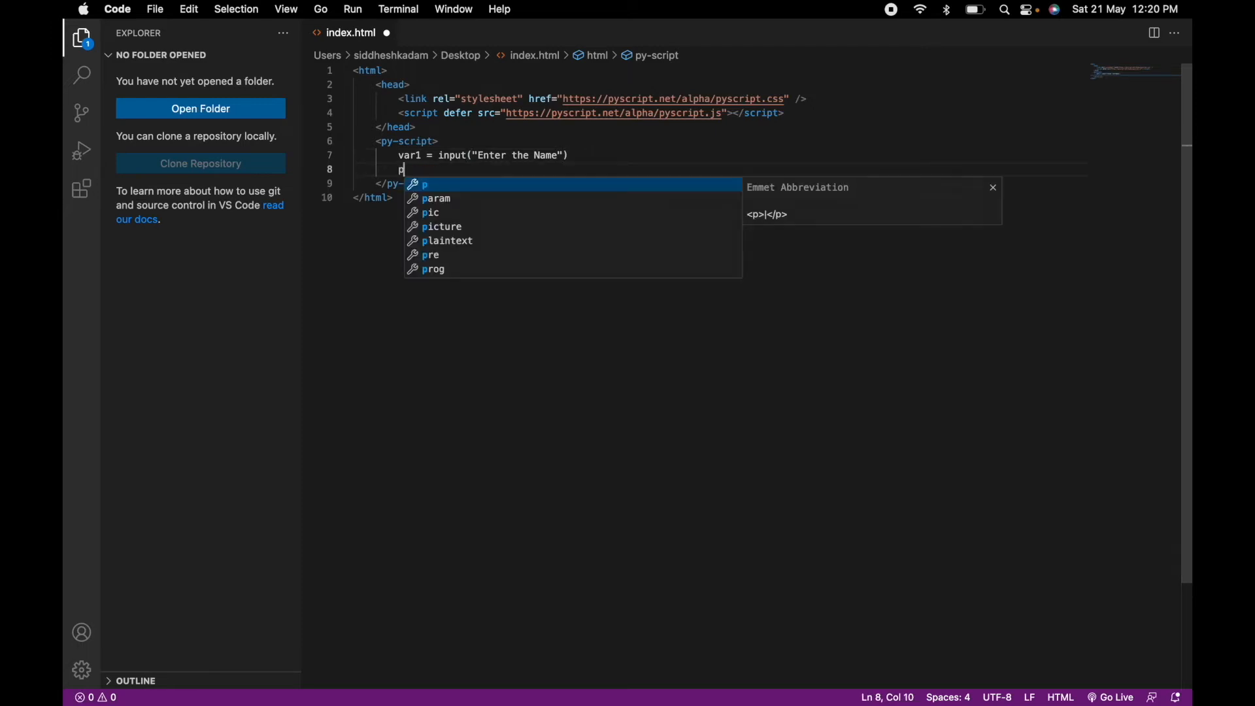
pyautogui.write('rint()')
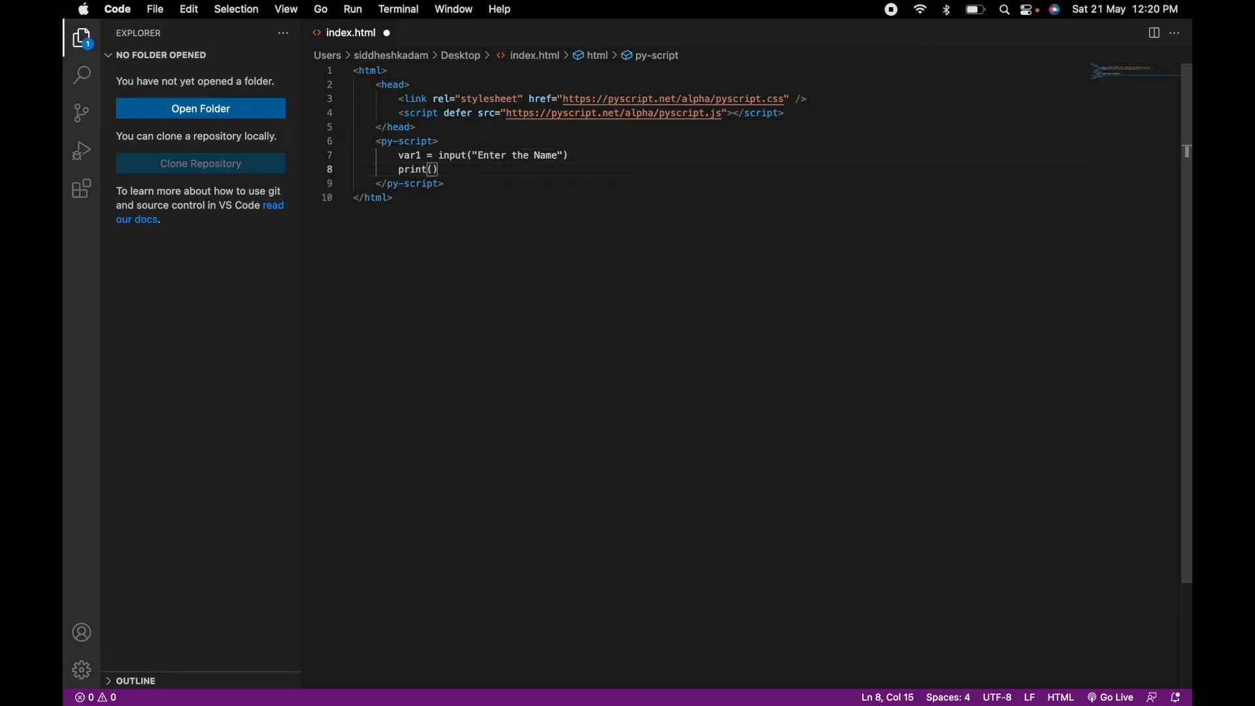
pyautogui.write('"Your "')
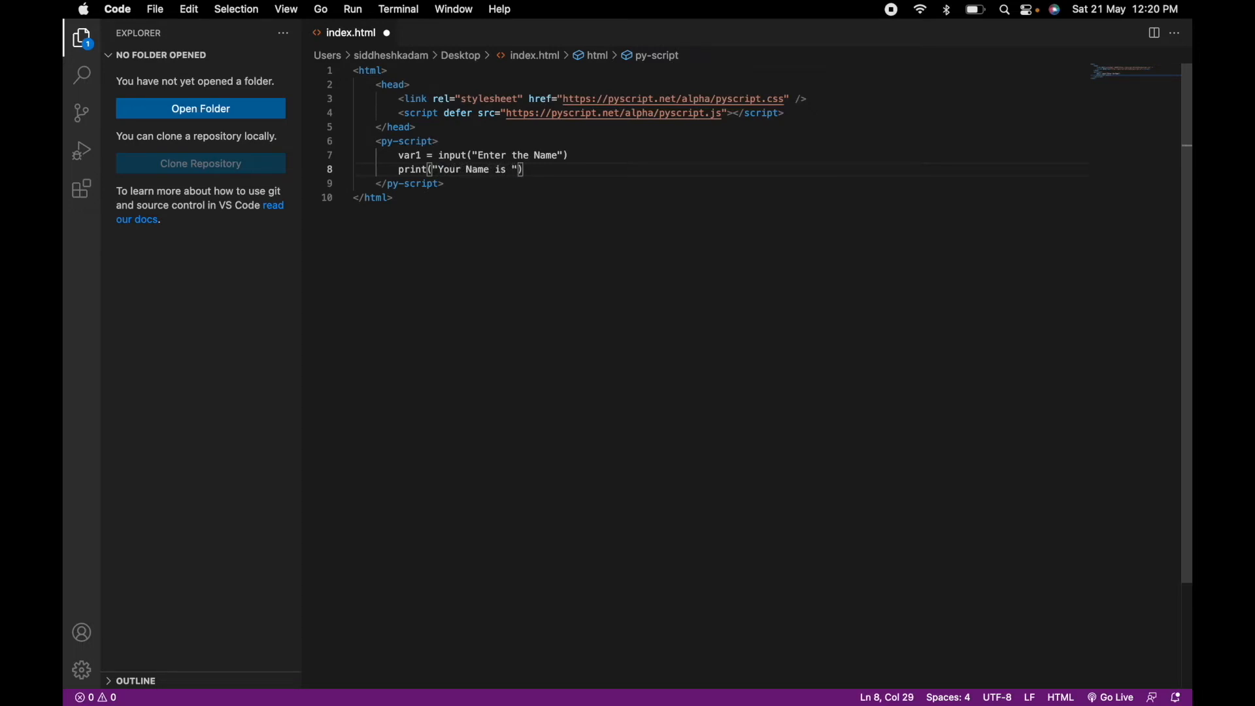
pyautogui.write('{}')
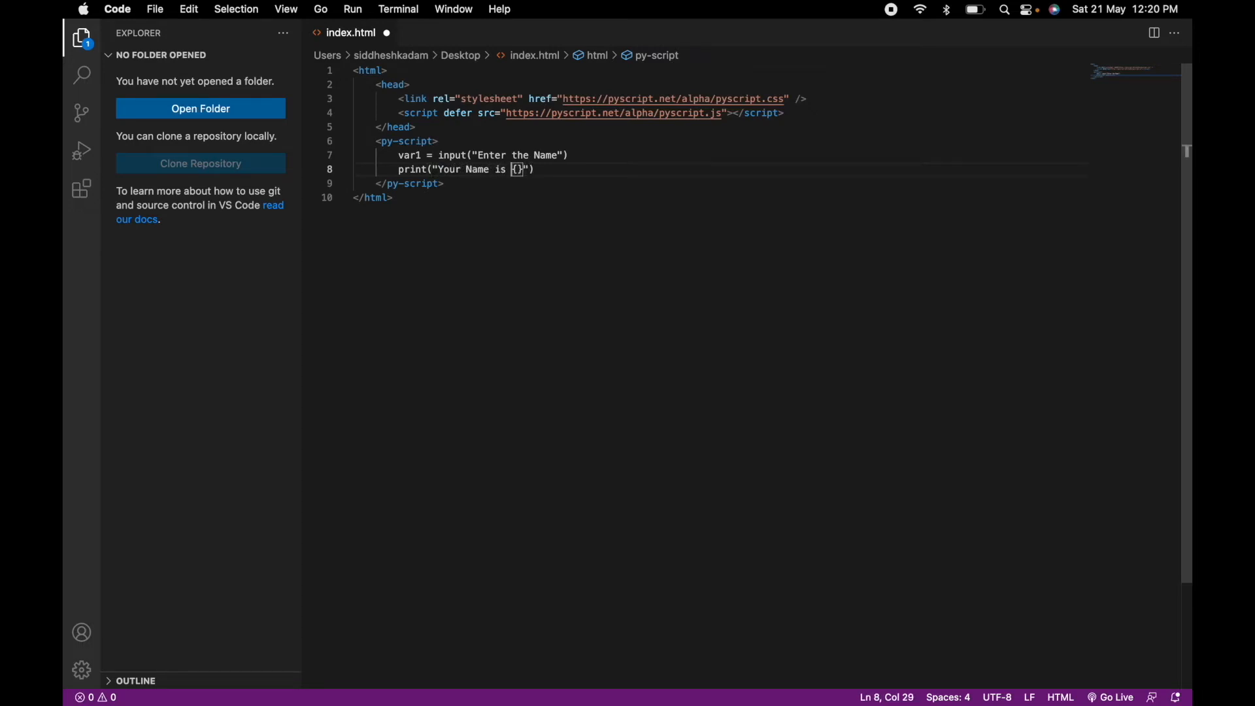
pyautogui.write(':')
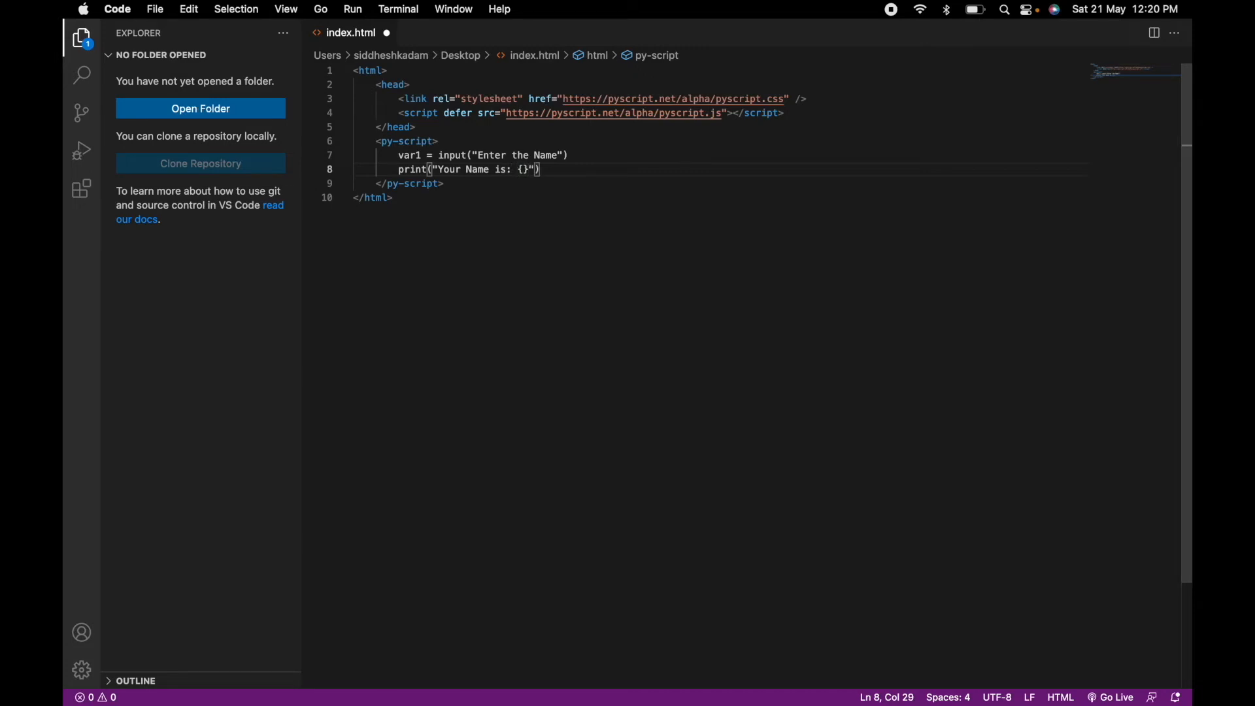
pyautogui.write('.f')
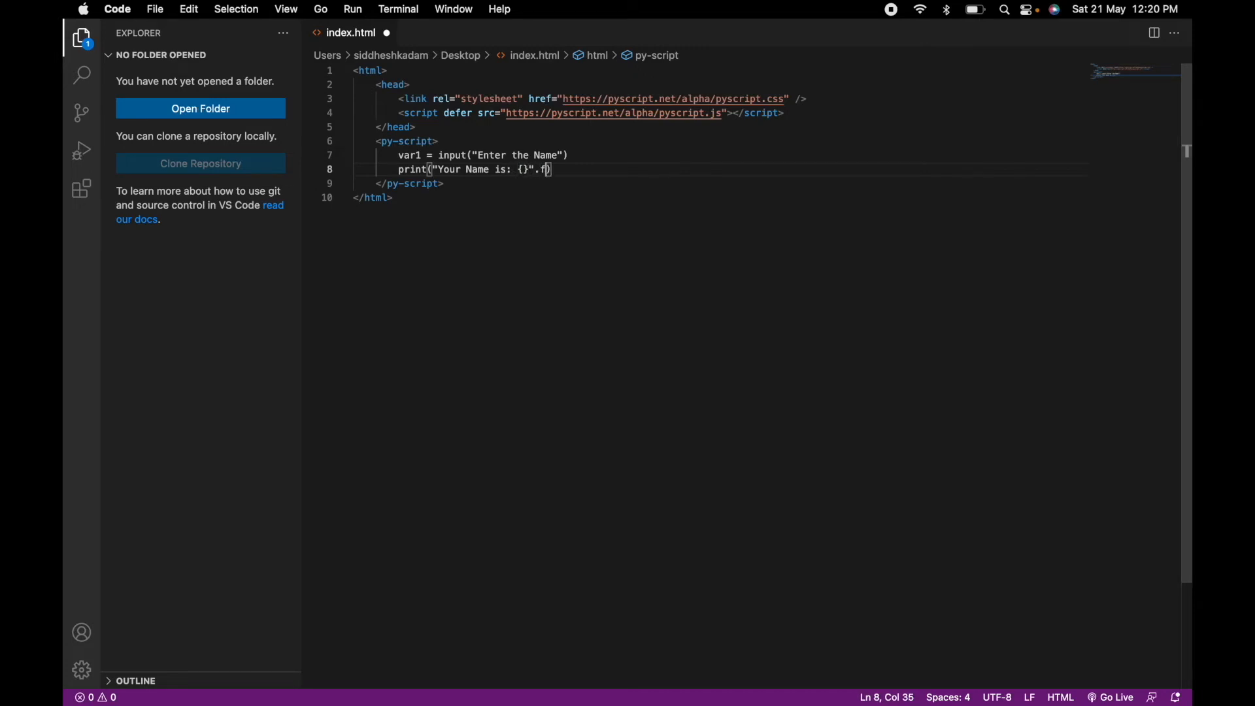
pyautogui.write('ormat(v')
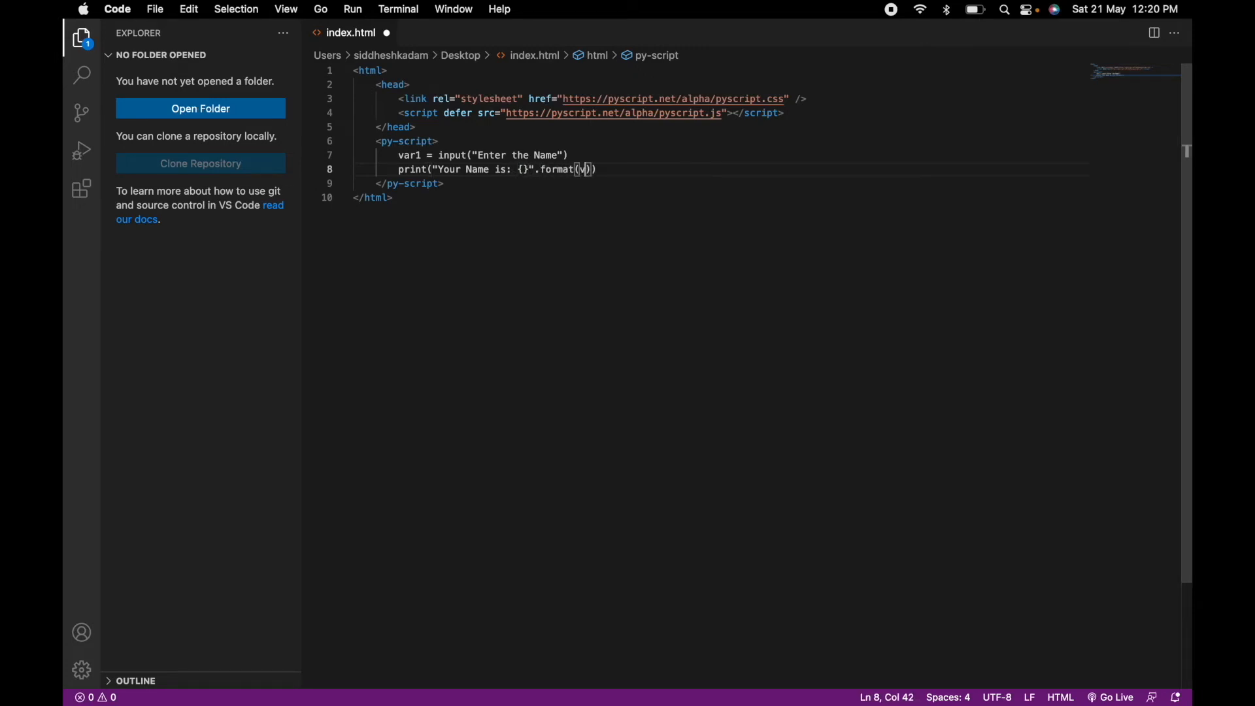
pyautogui.write('ar1')
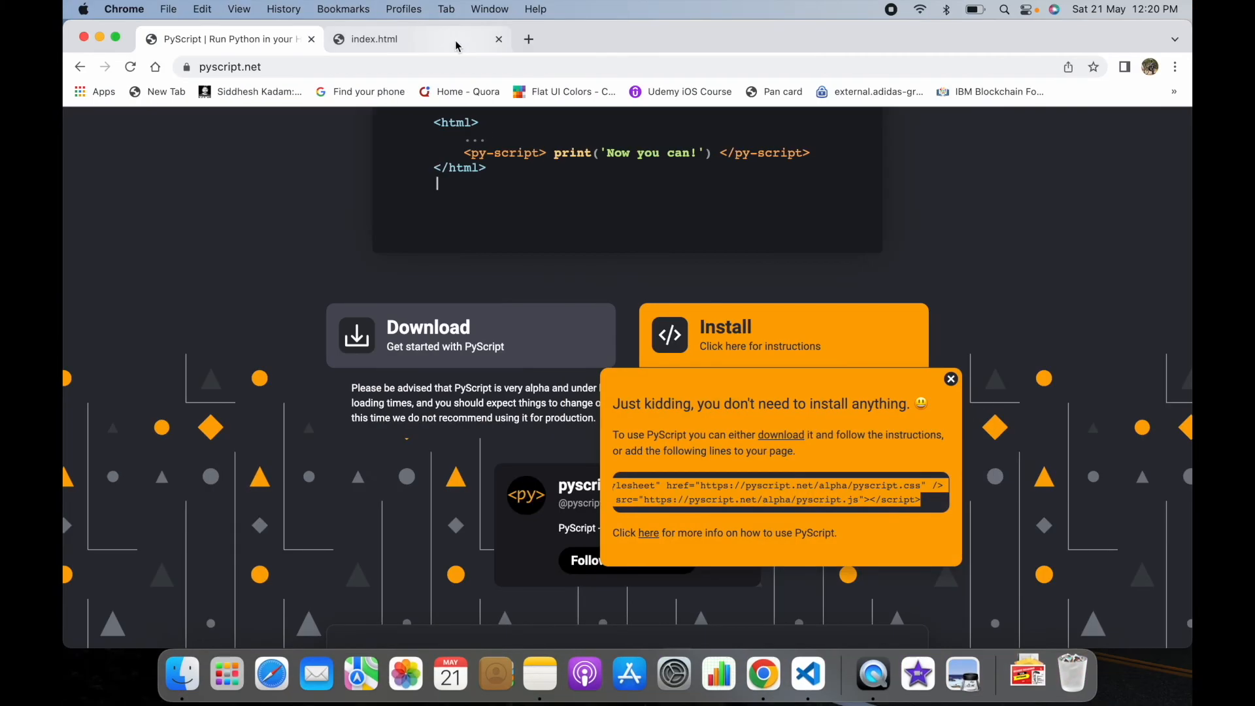
# - Run index.html in Chrome and enter the name 'Siddhesh' at the prompt
pyautogui.click(374, 39)
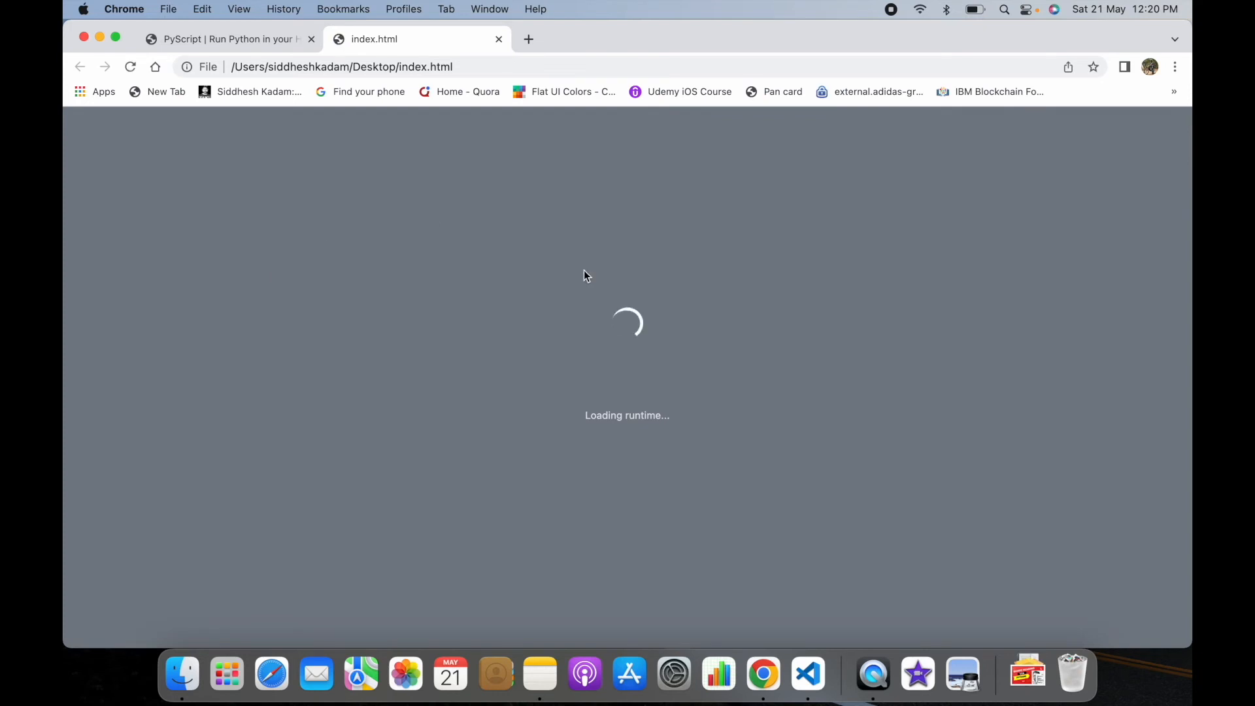
pyautogui.moveTo(620, 210)
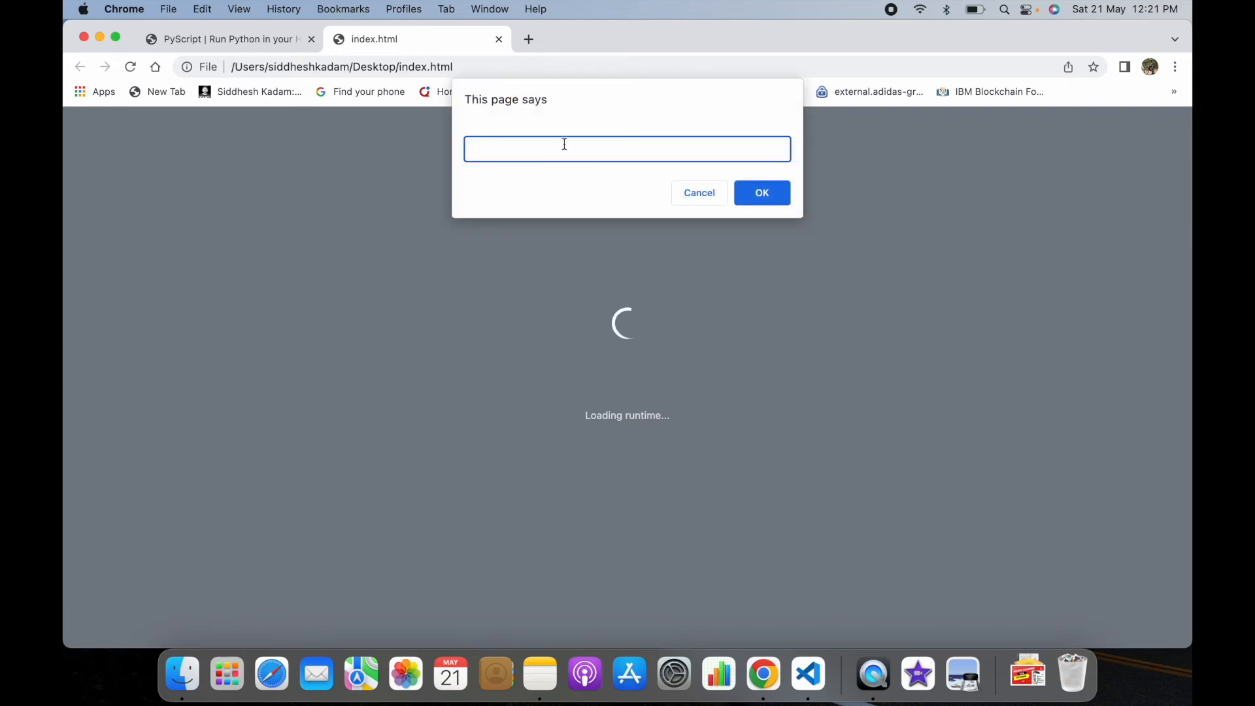
pyautogui.write('Siddhesh')
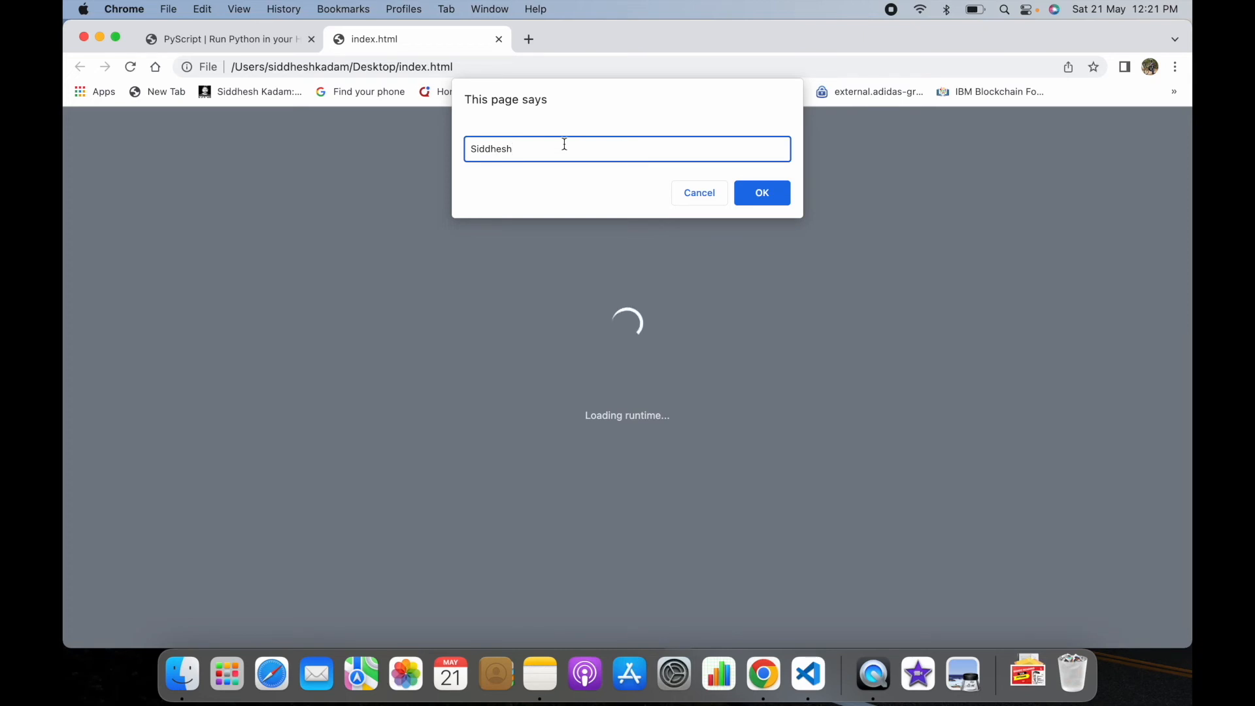
pyautogui.click(761, 192)
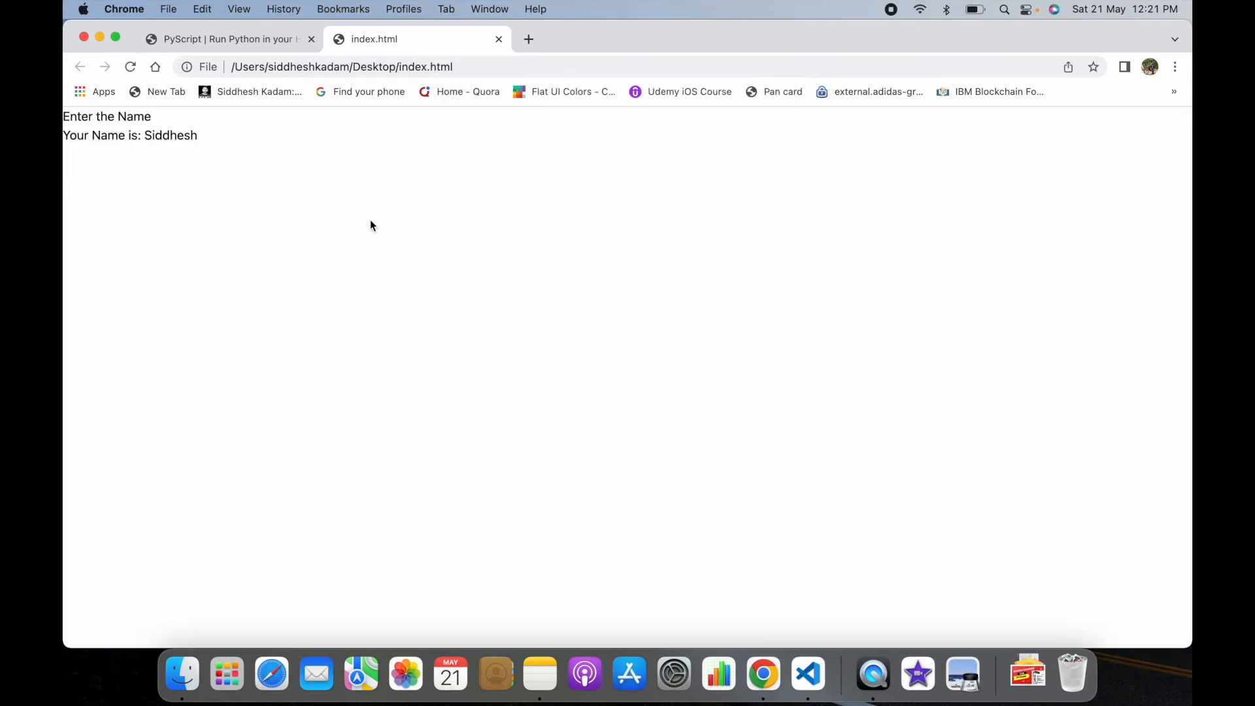
pyautogui.moveTo(148, 128)
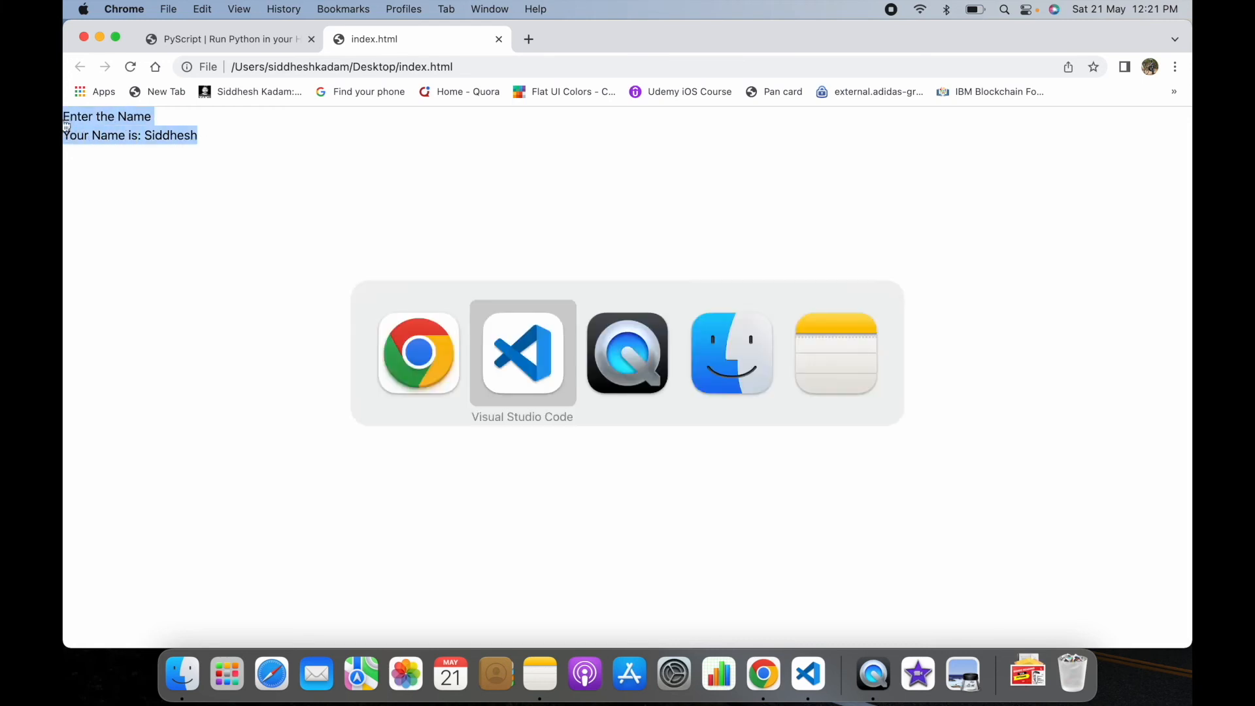
pyautogui.click(521, 353)
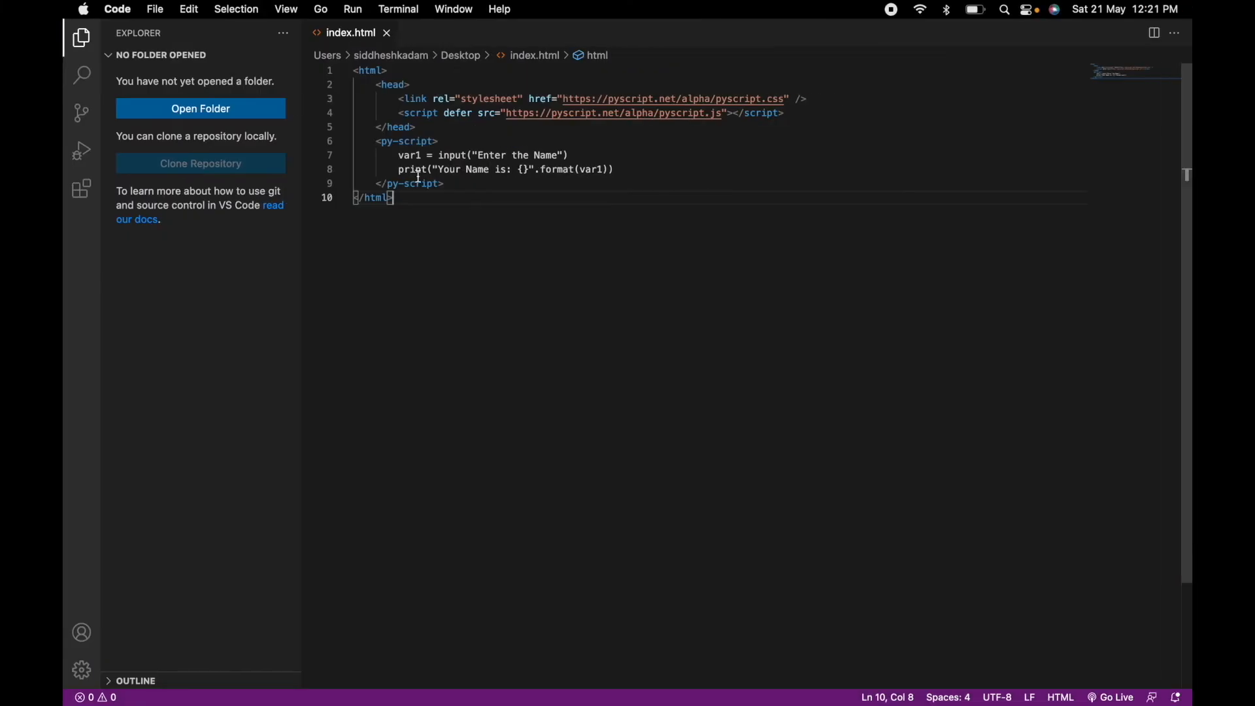
pyautogui.moveTo(398, 154); pyautogui.dragTo(444, 183)
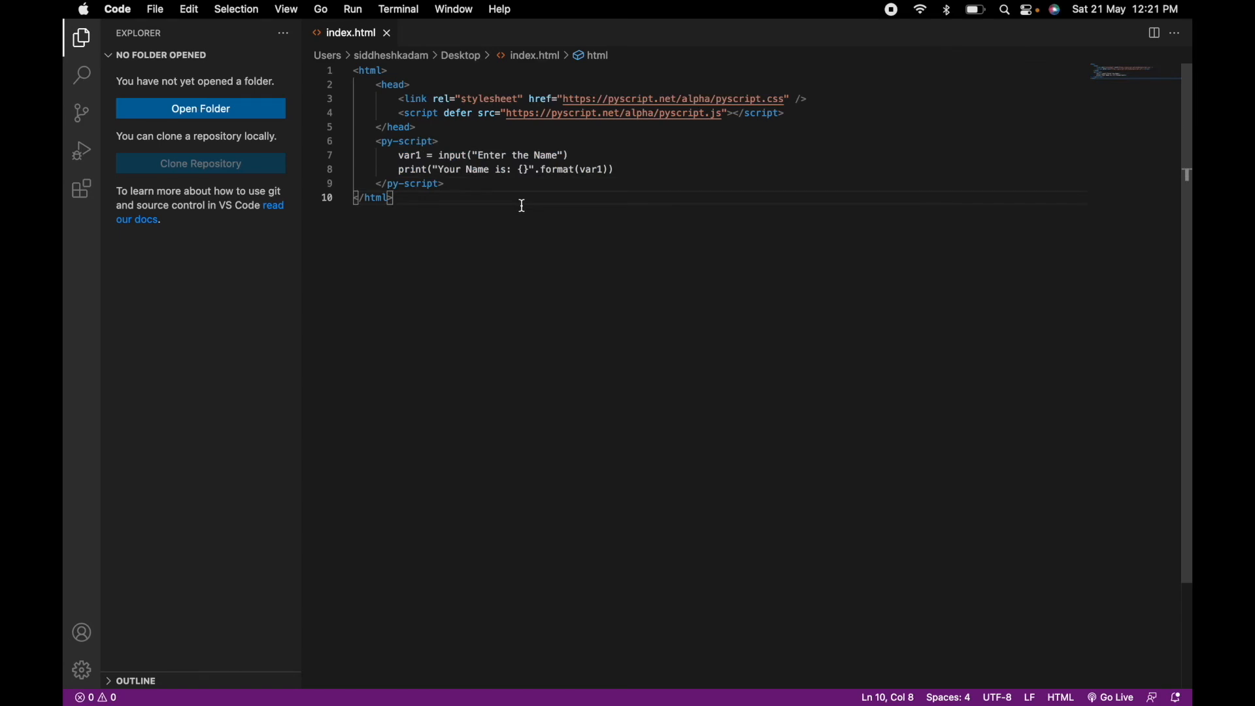
pyautogui.click(761, 672)
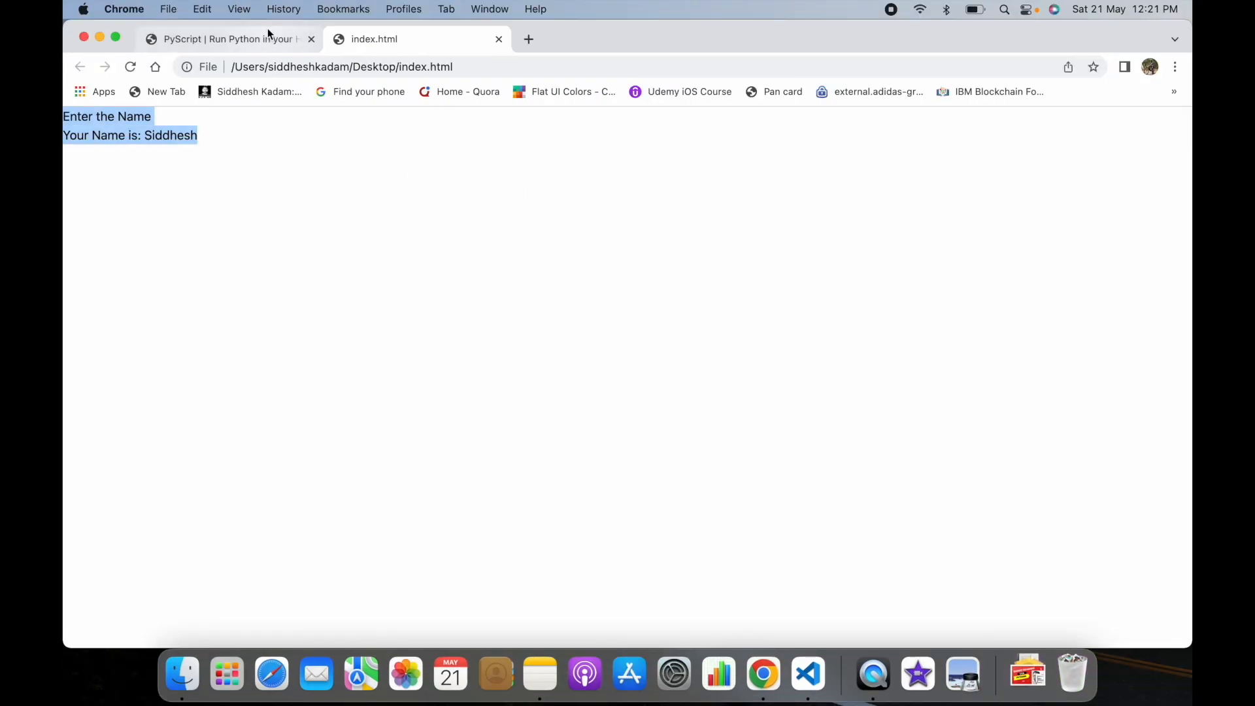
# - Return to the pyscript.net tab and close the Install popup
pyautogui.click(228, 38)
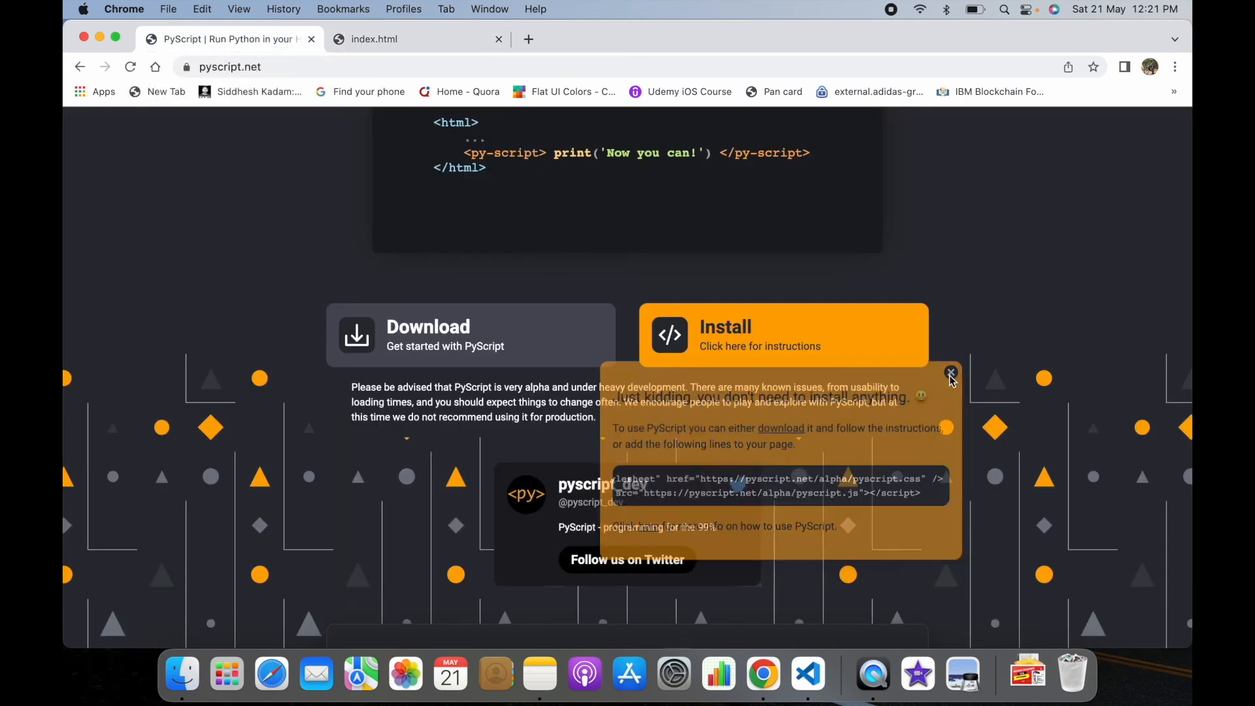
pyautogui.click(951, 373)
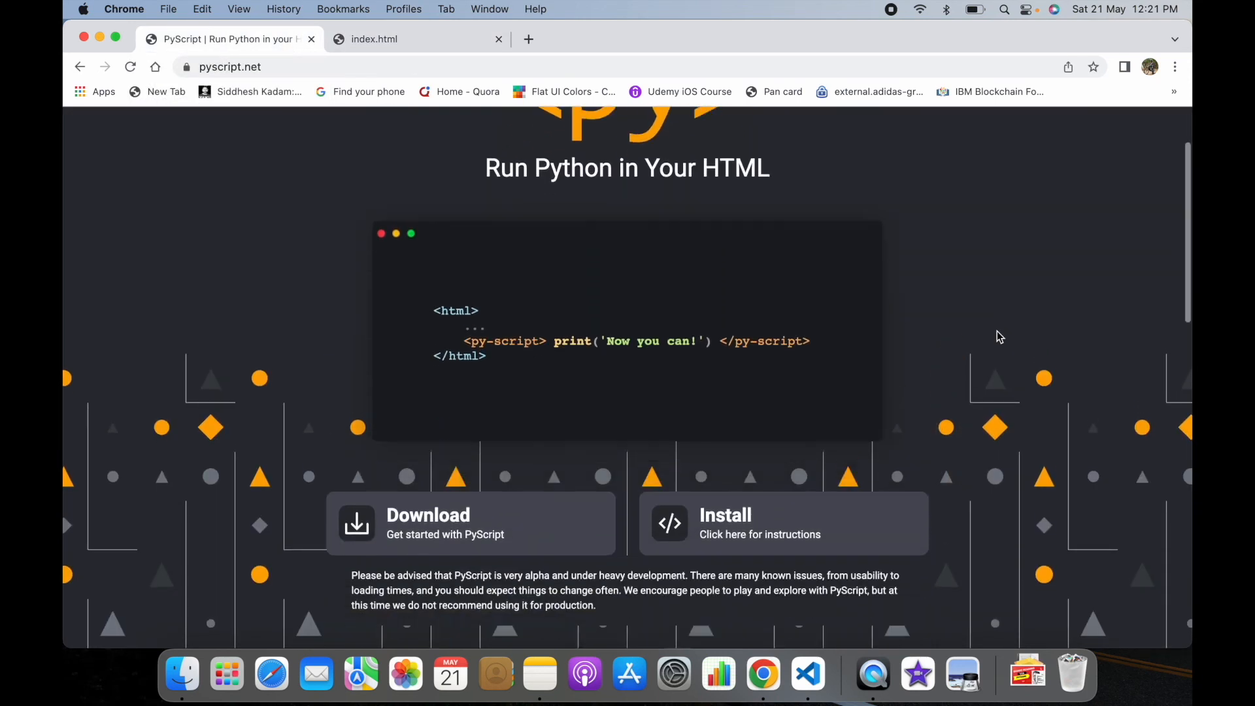
pyautogui.scroll(-3)
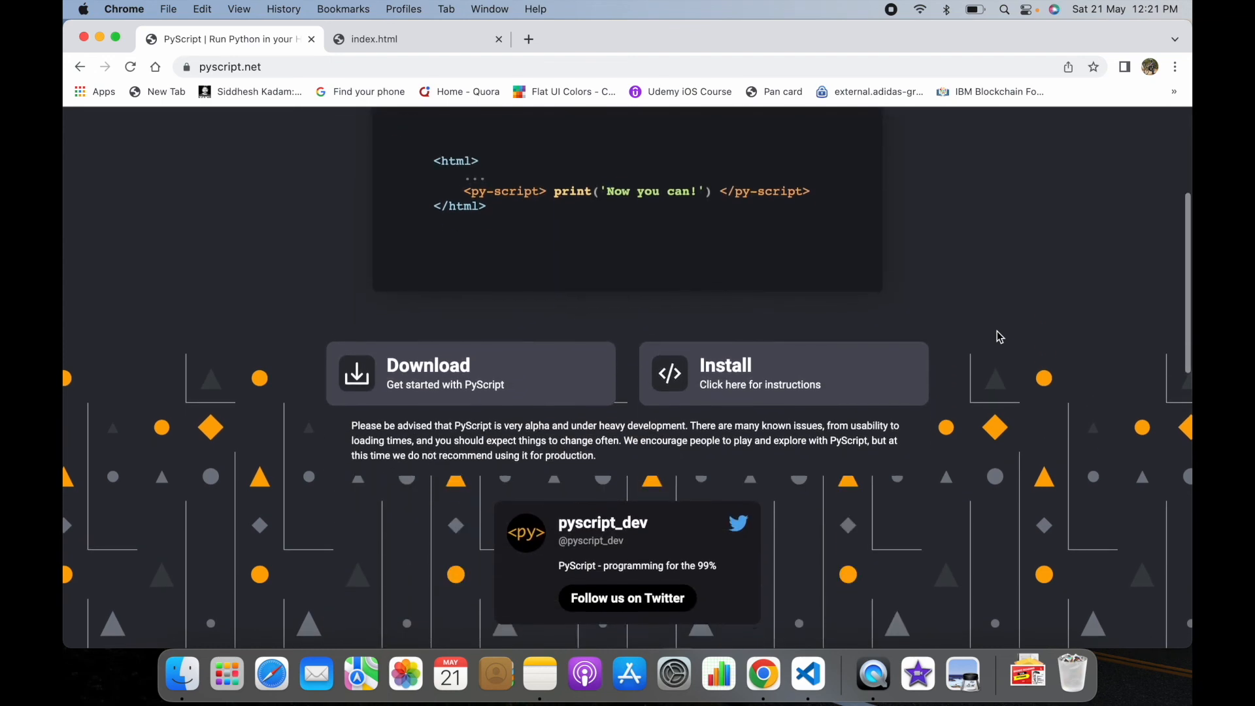